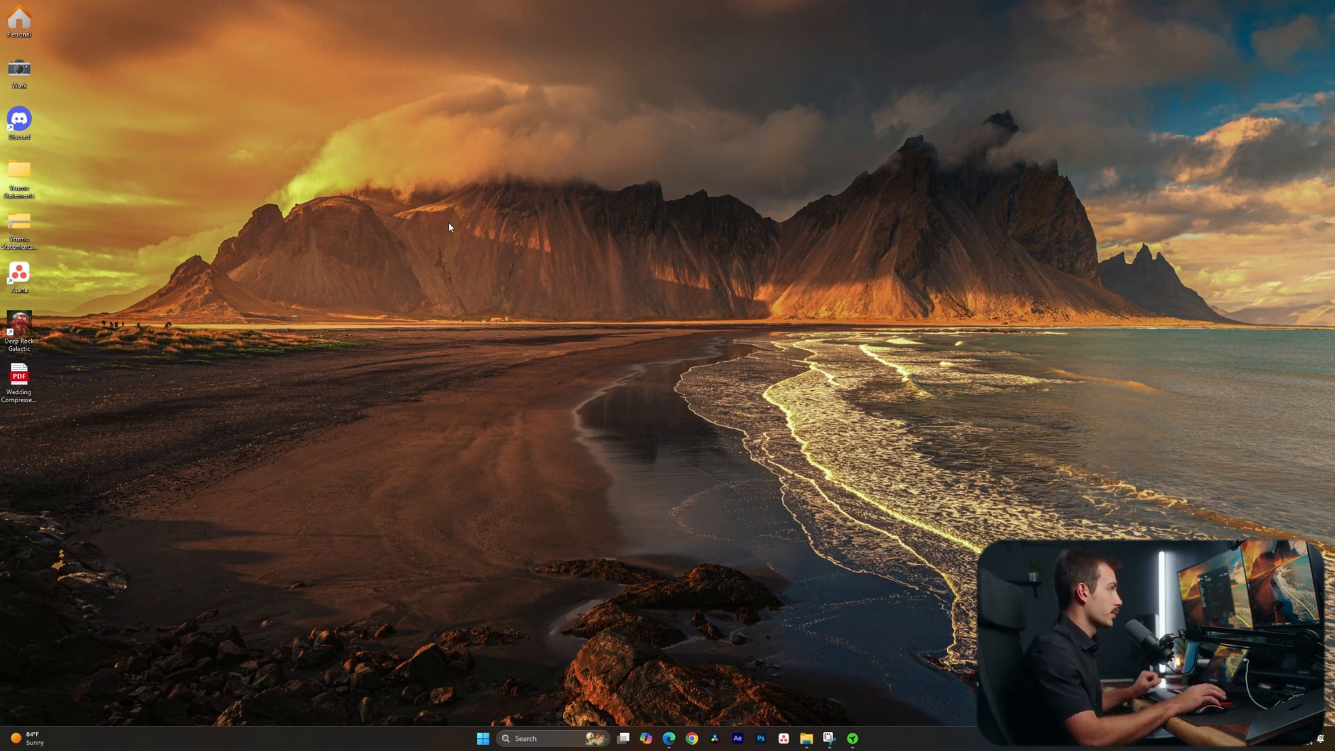
Open Settings and go to the Windows Update page showing the PC is up to date.
left_click(865, 739)
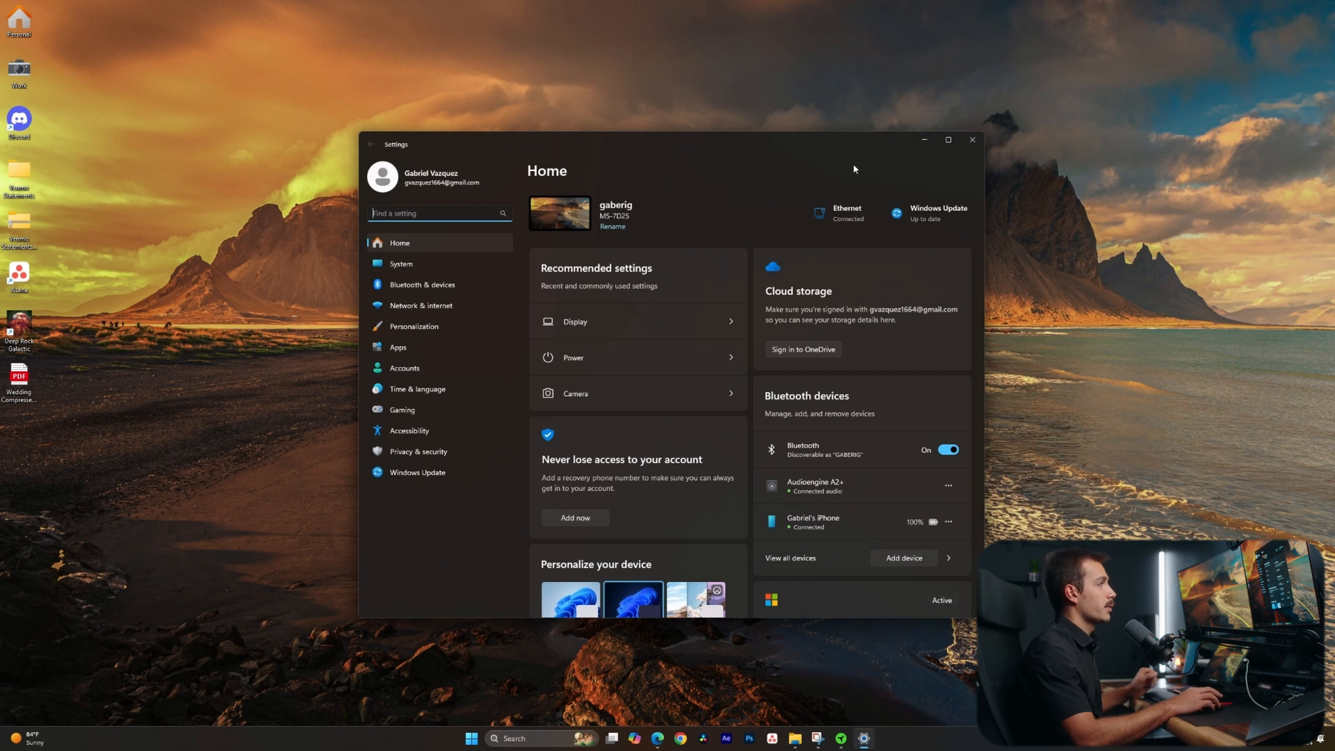
left_click(418, 473)
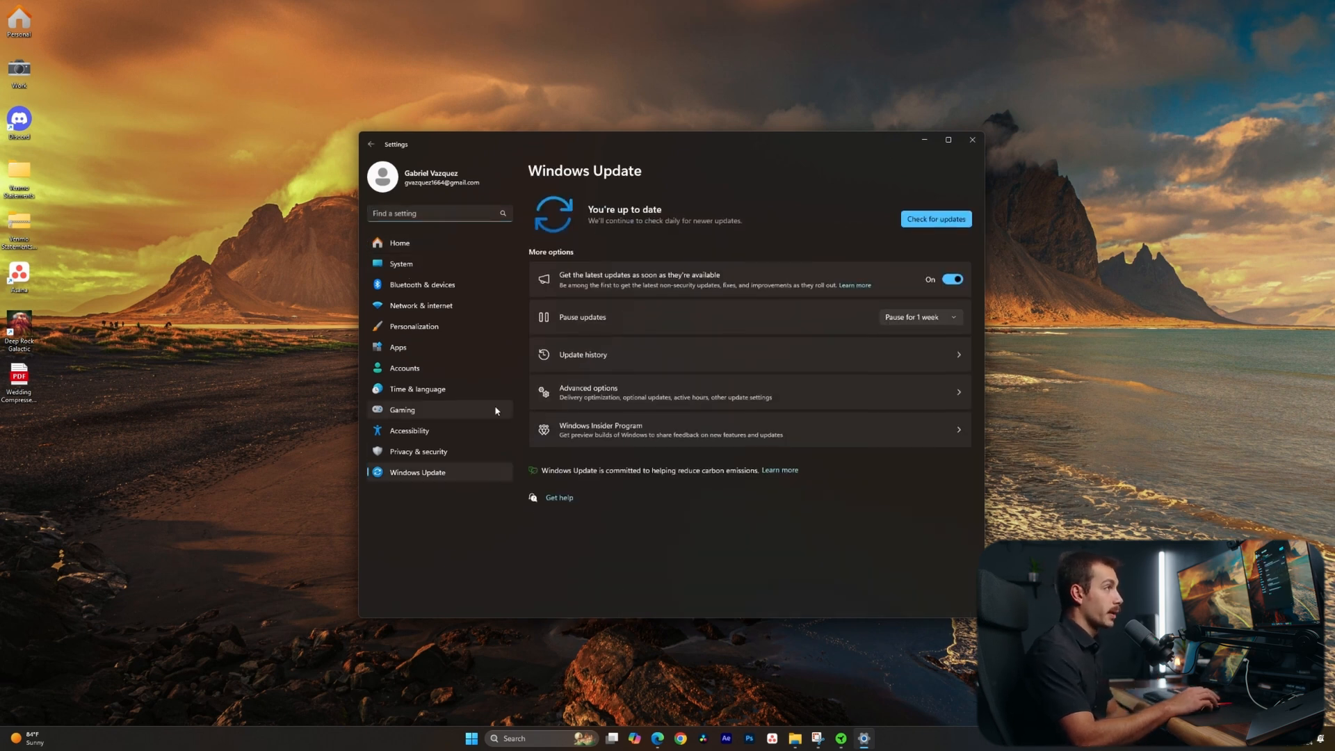
mouse_move(918, 231)
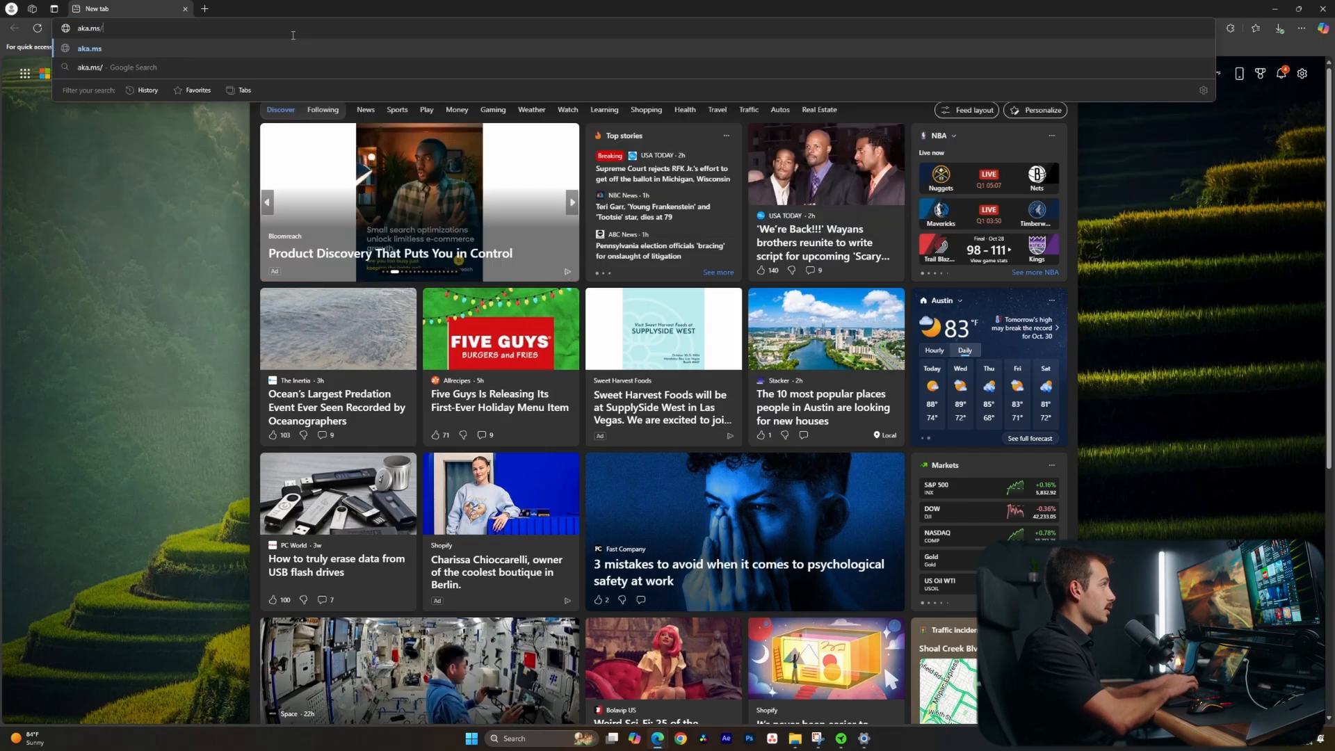
On the Download Windows 11 page, choose the multi-edition x64 ISO and start the download.
type("downloadwindows11")
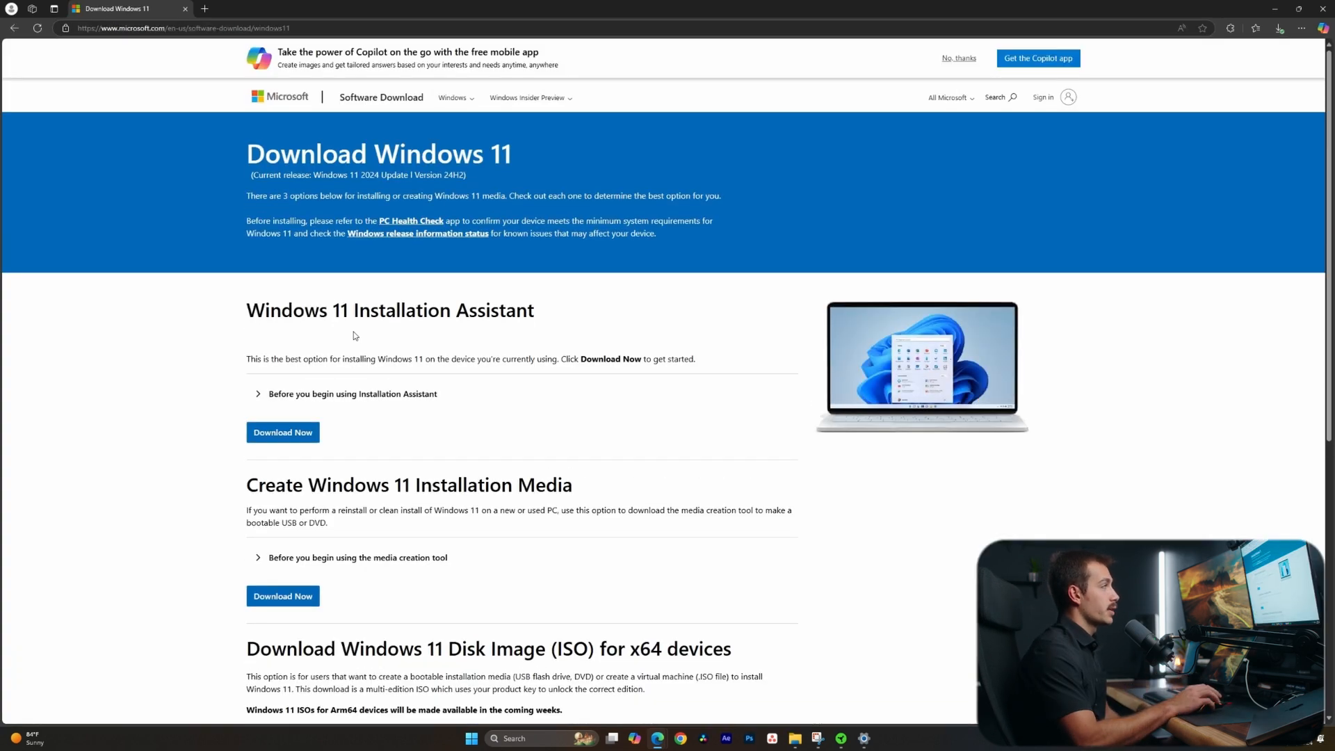
mouse_move(281, 419)
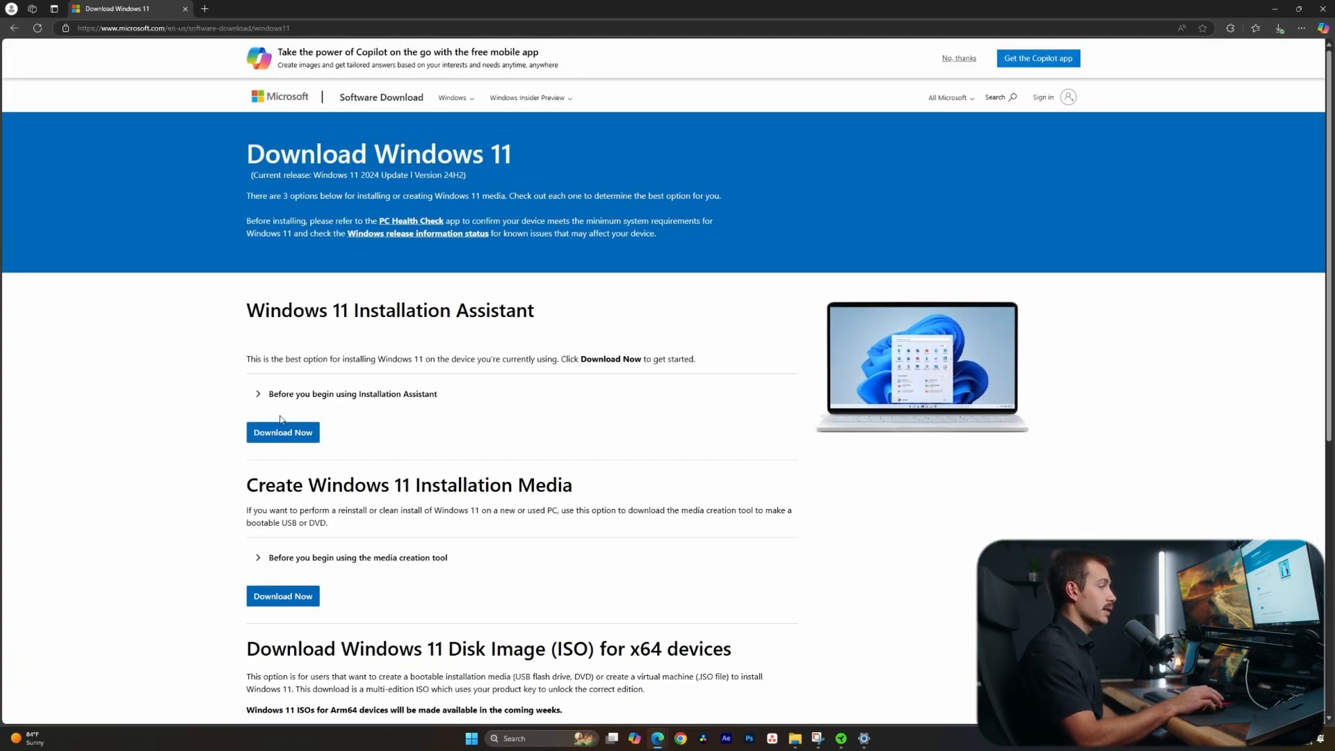
scroll("down", 3)
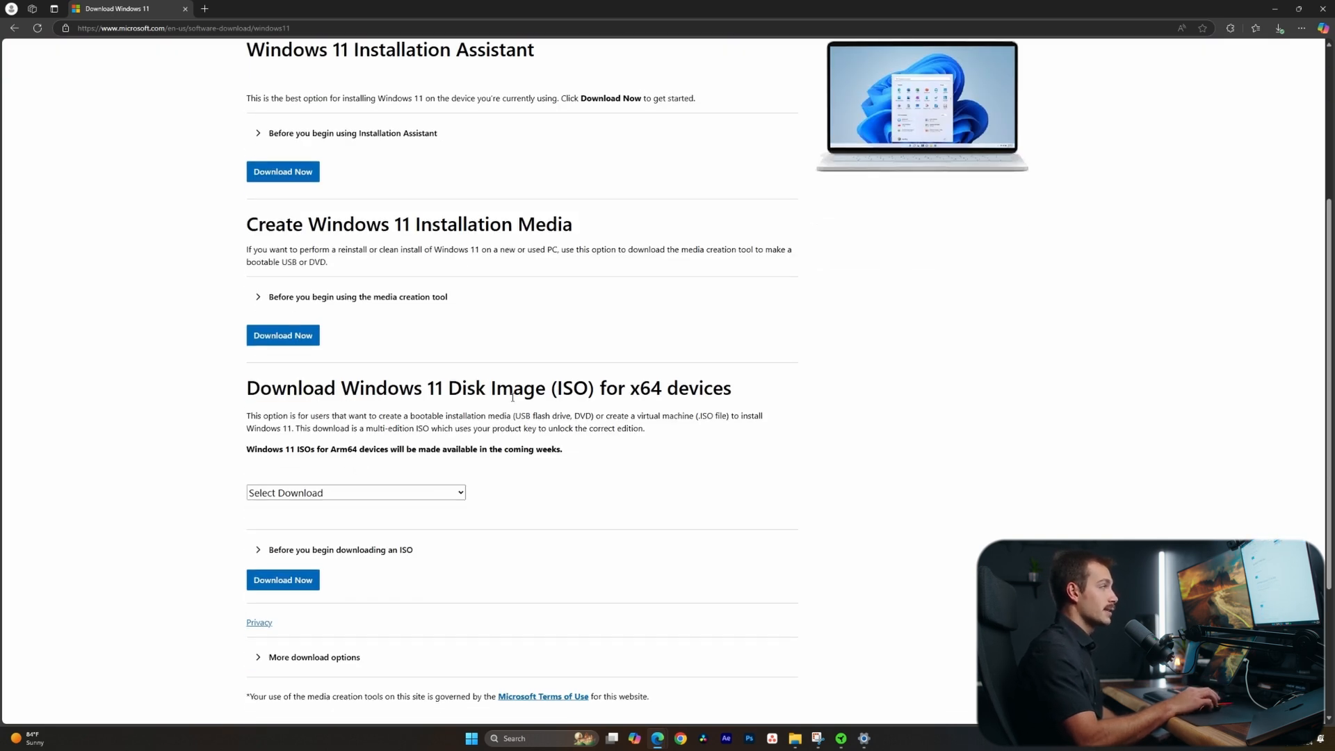
left_click(355, 493)
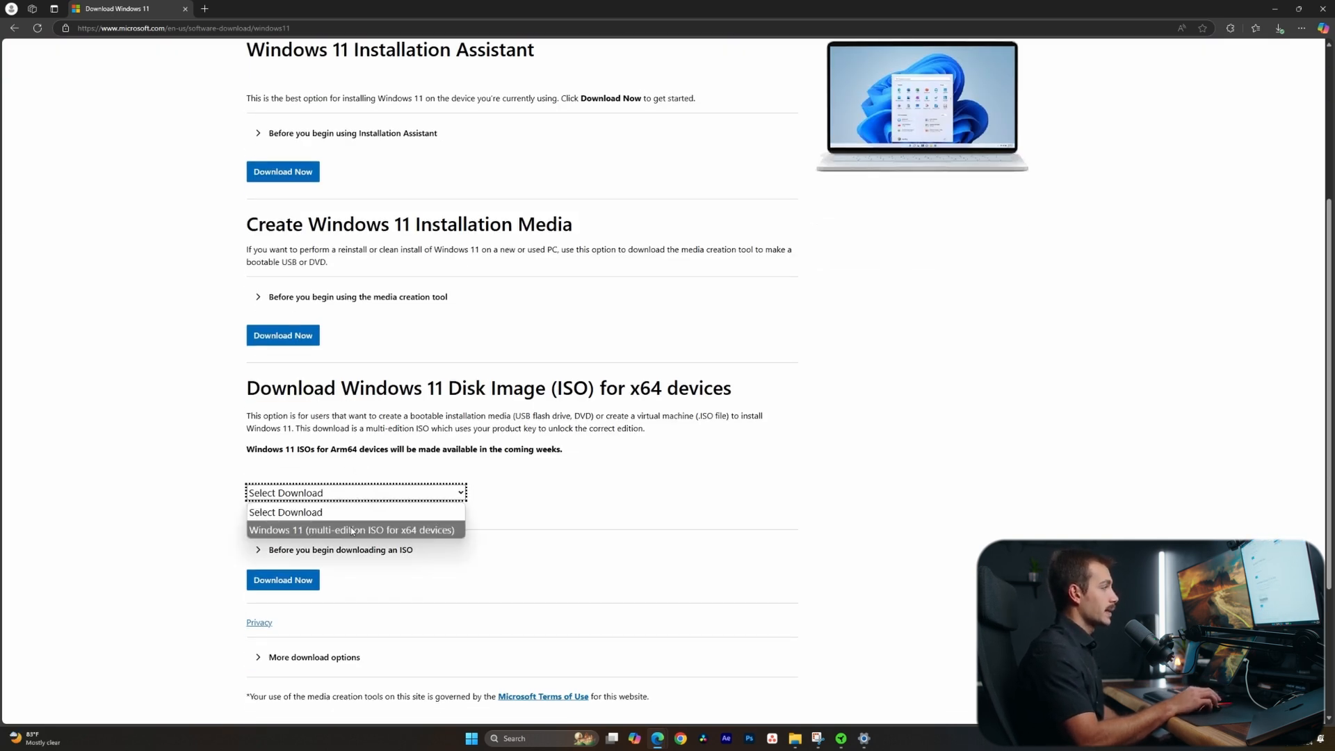
left_click(355, 530)
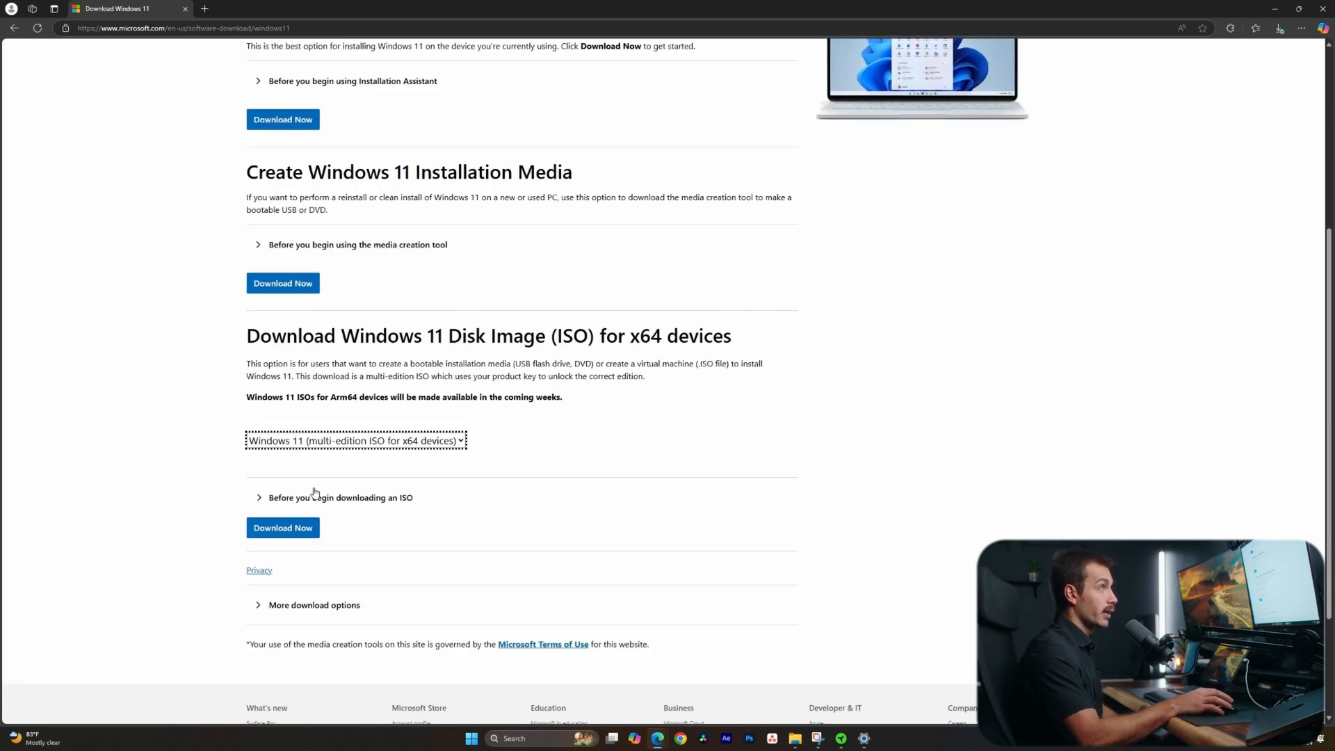
left_click(1280, 28)
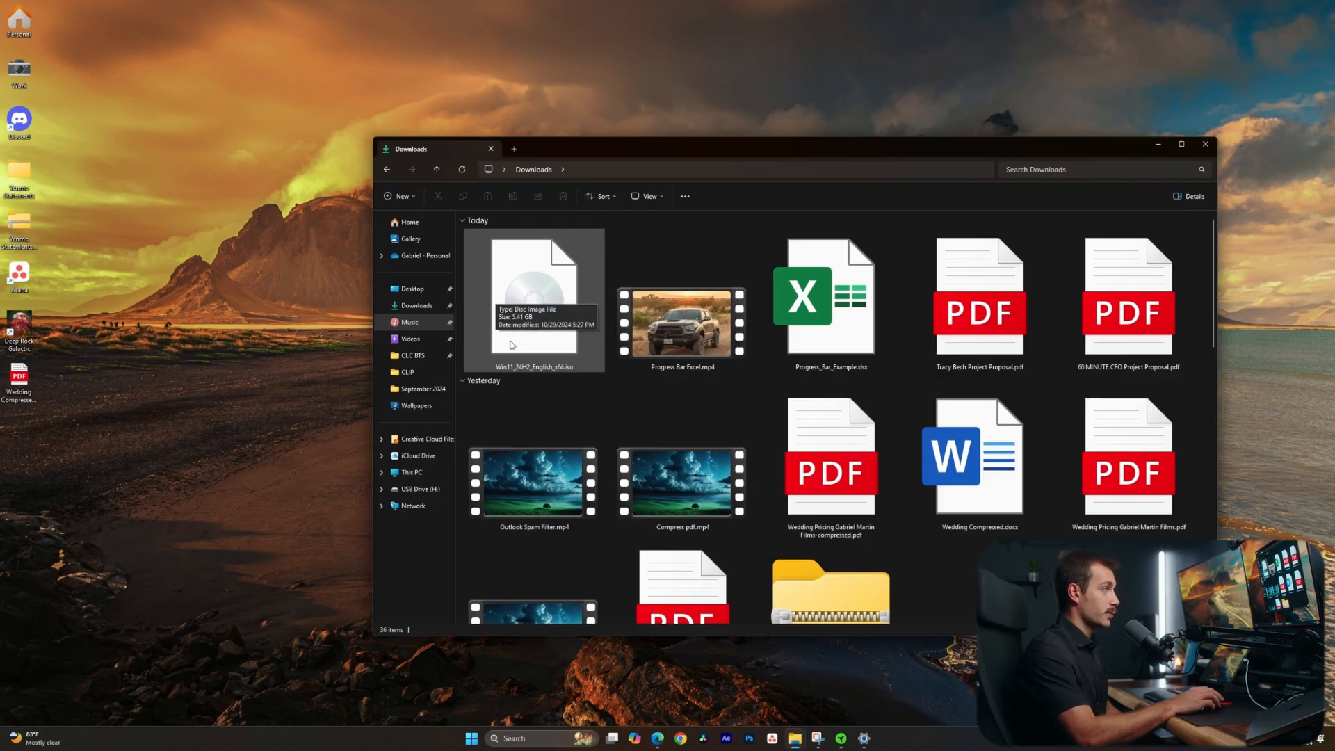
mouse_move(520, 370)
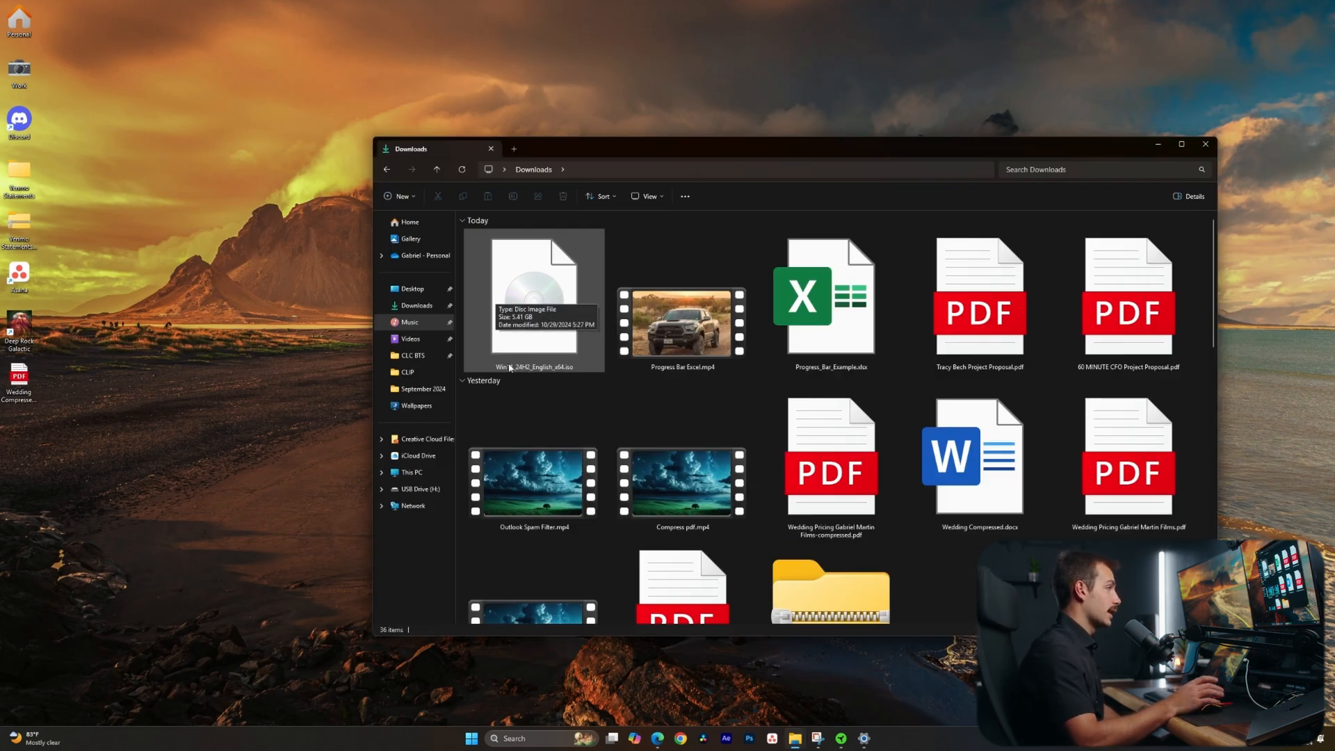
Bring up the context menu for the downloaded Win11 ISO file in Downloads.
right_click(532, 300)
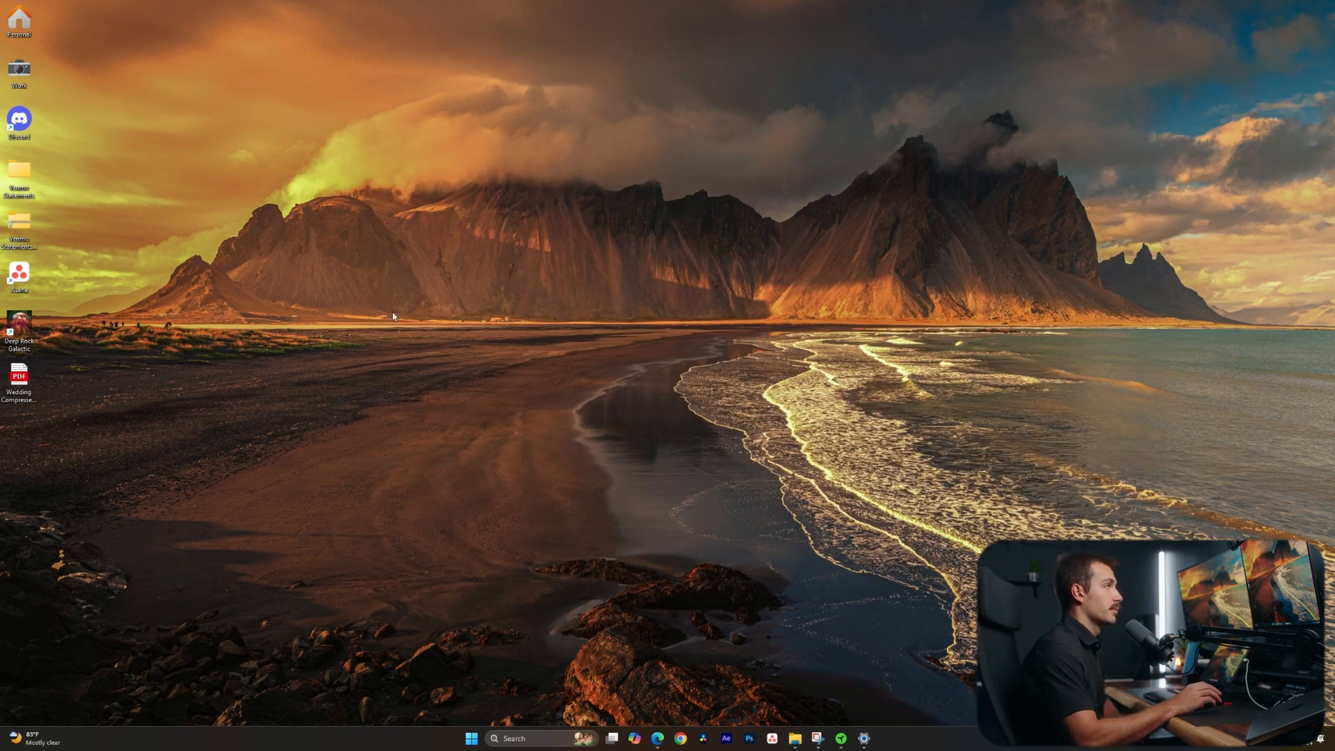
mouse_move(399, 277)
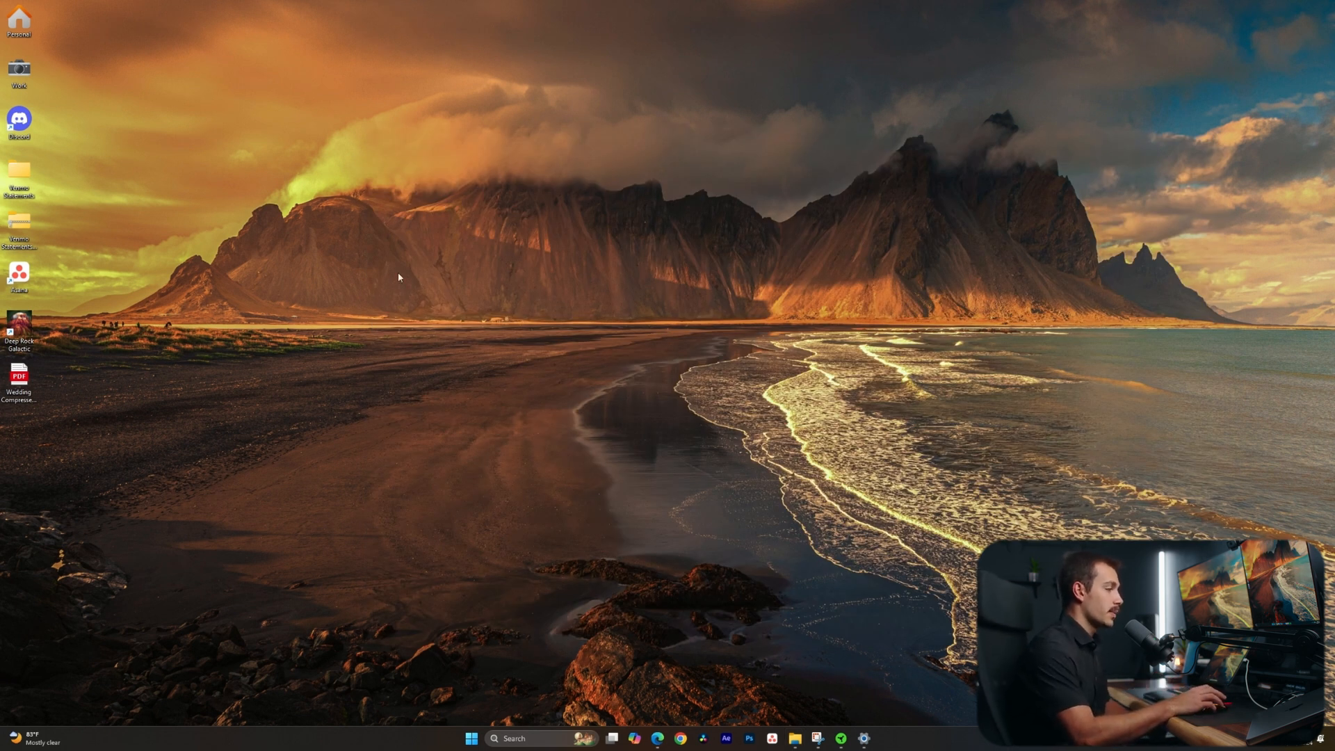
mouse_move(596, 565)
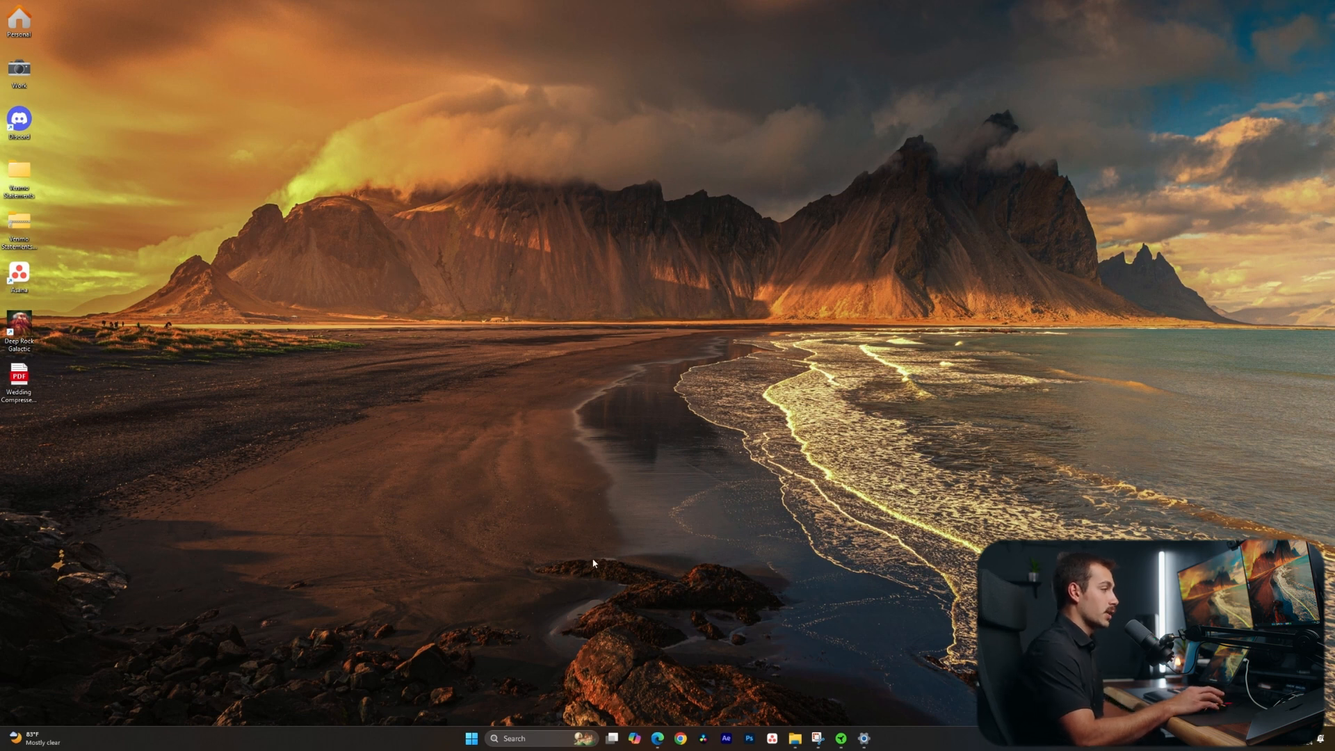
mouse_move(633, 735)
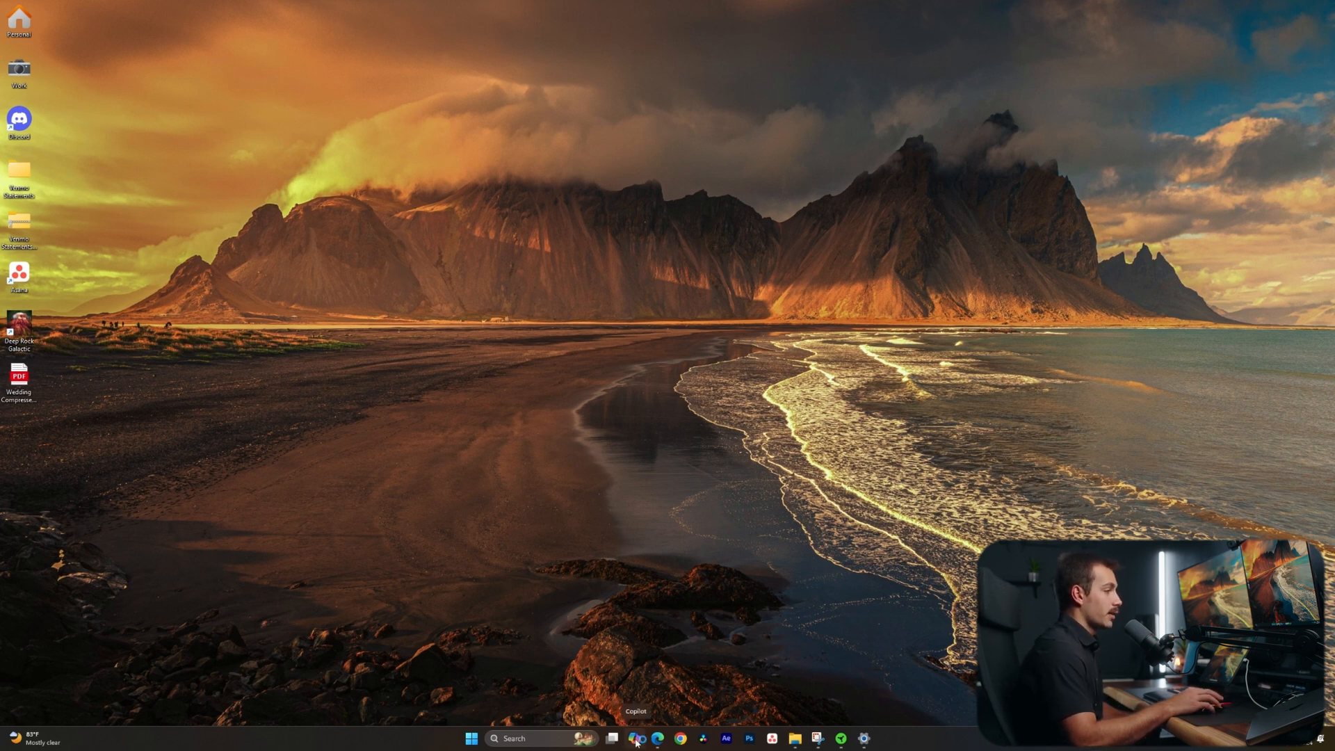
Launch Copilot and sign in with an account.
left_click(612, 740)
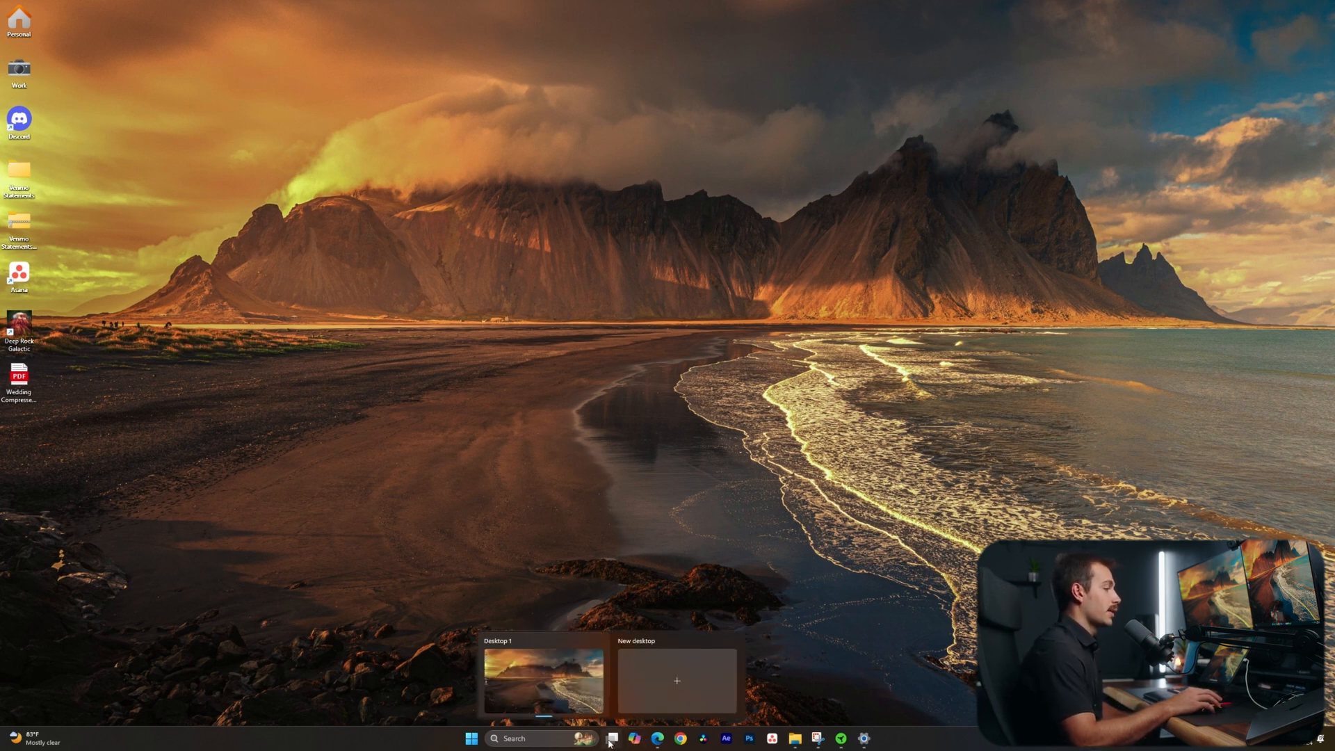
left_click(648, 738)
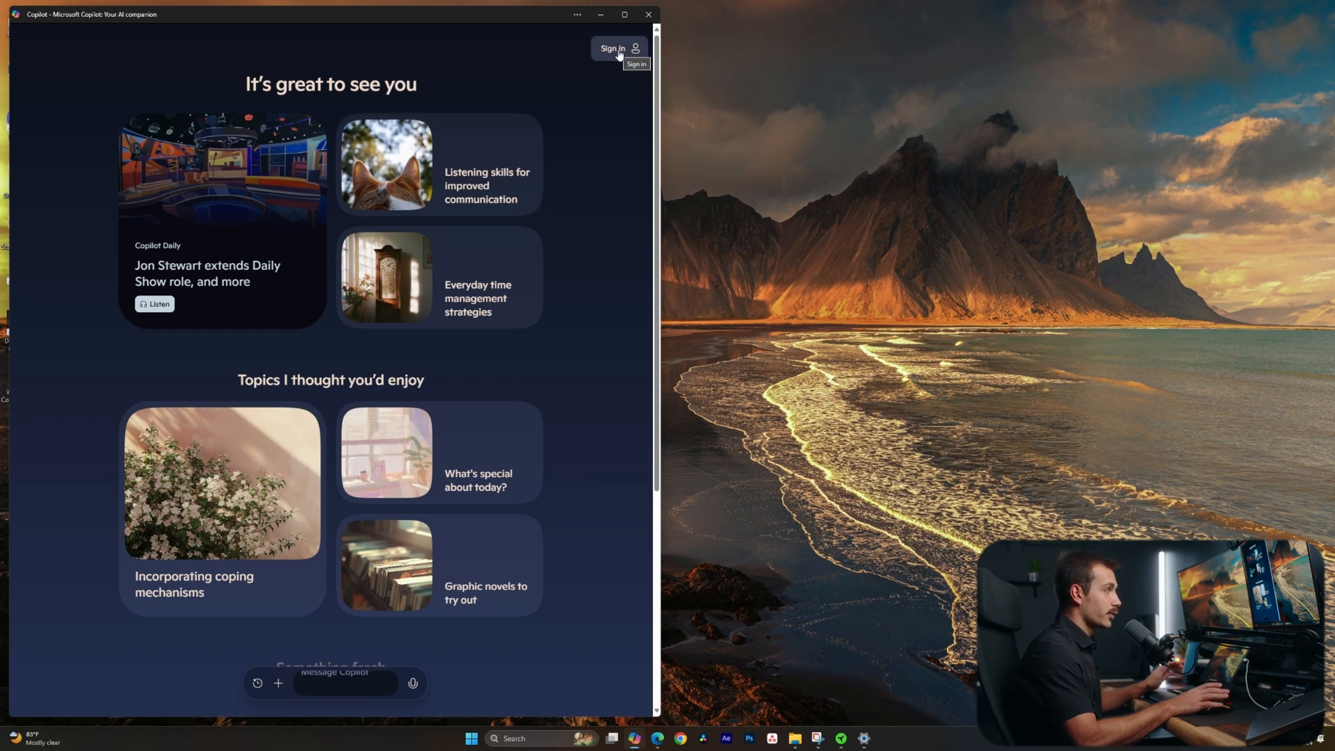
left_click(634, 48)
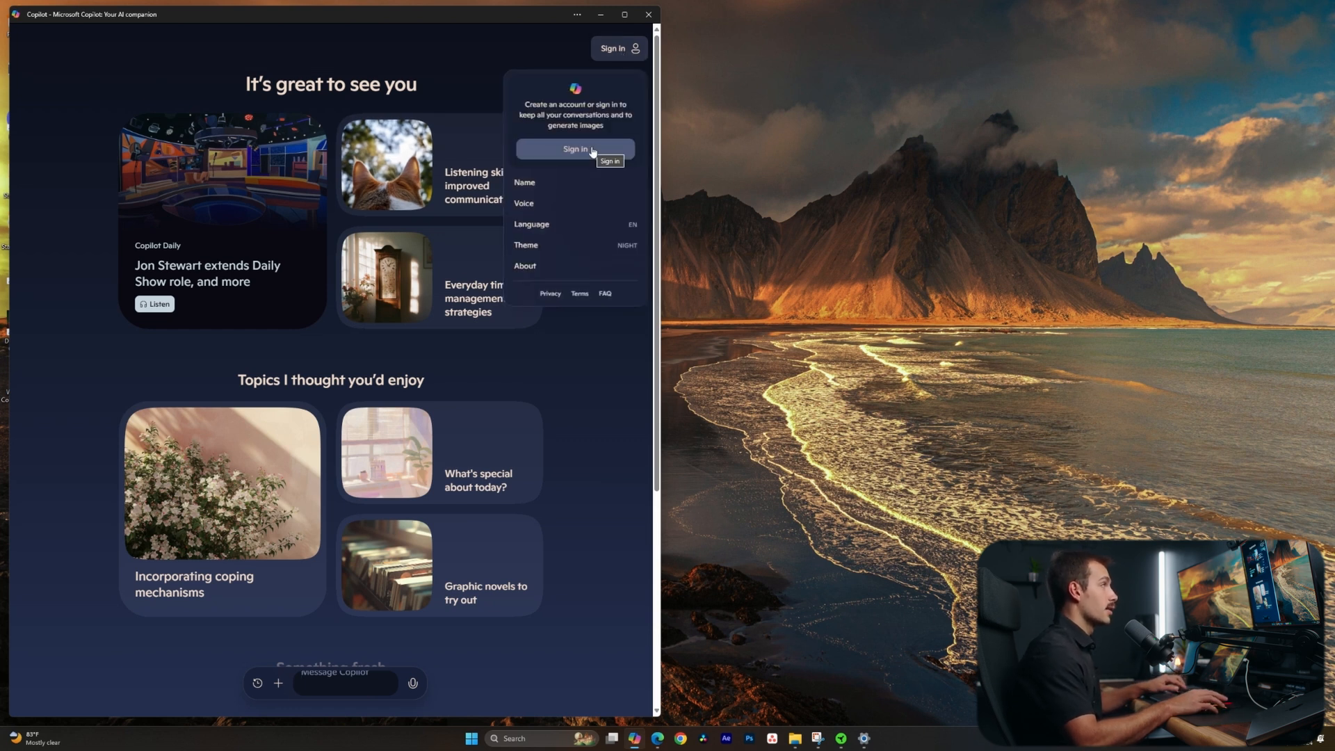
left_click(576, 149)
type("What is the current weath")
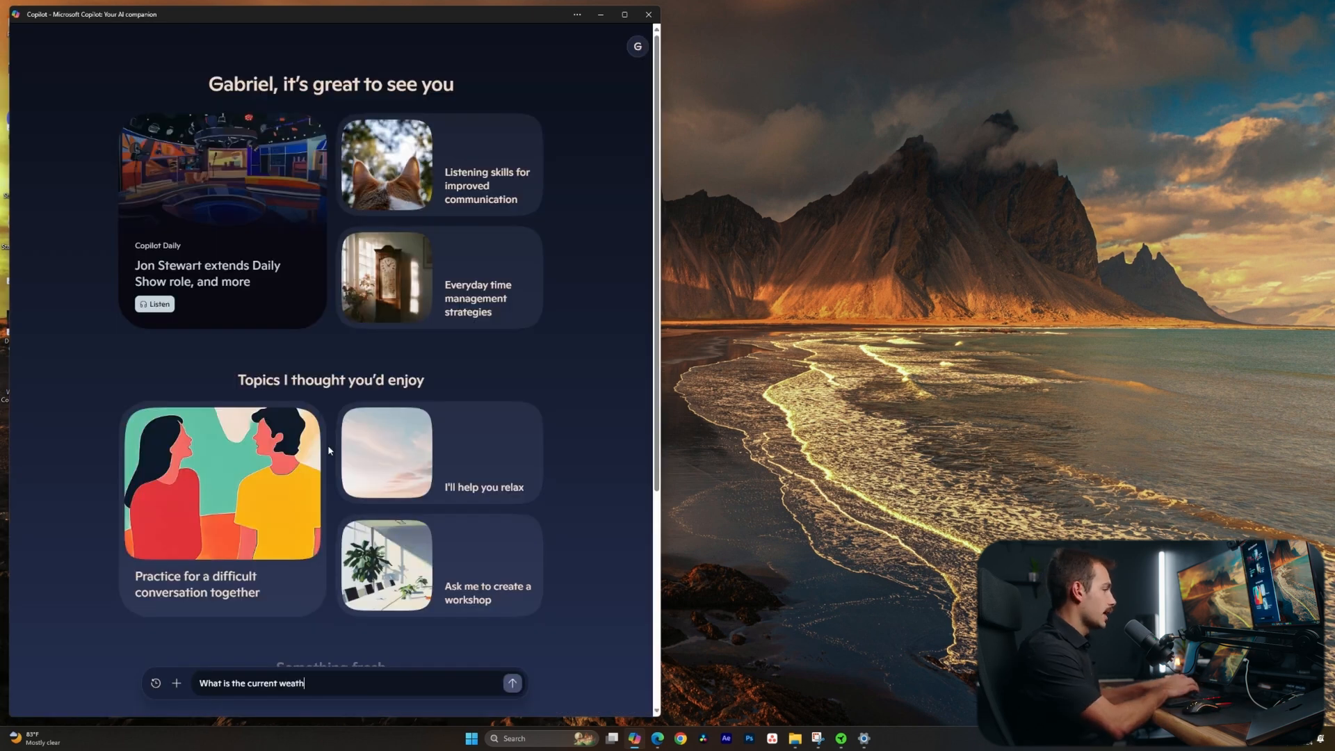
Ask Copilot 'What is the current weather in Austin, TX?' and get the answer.
type("er in Au")
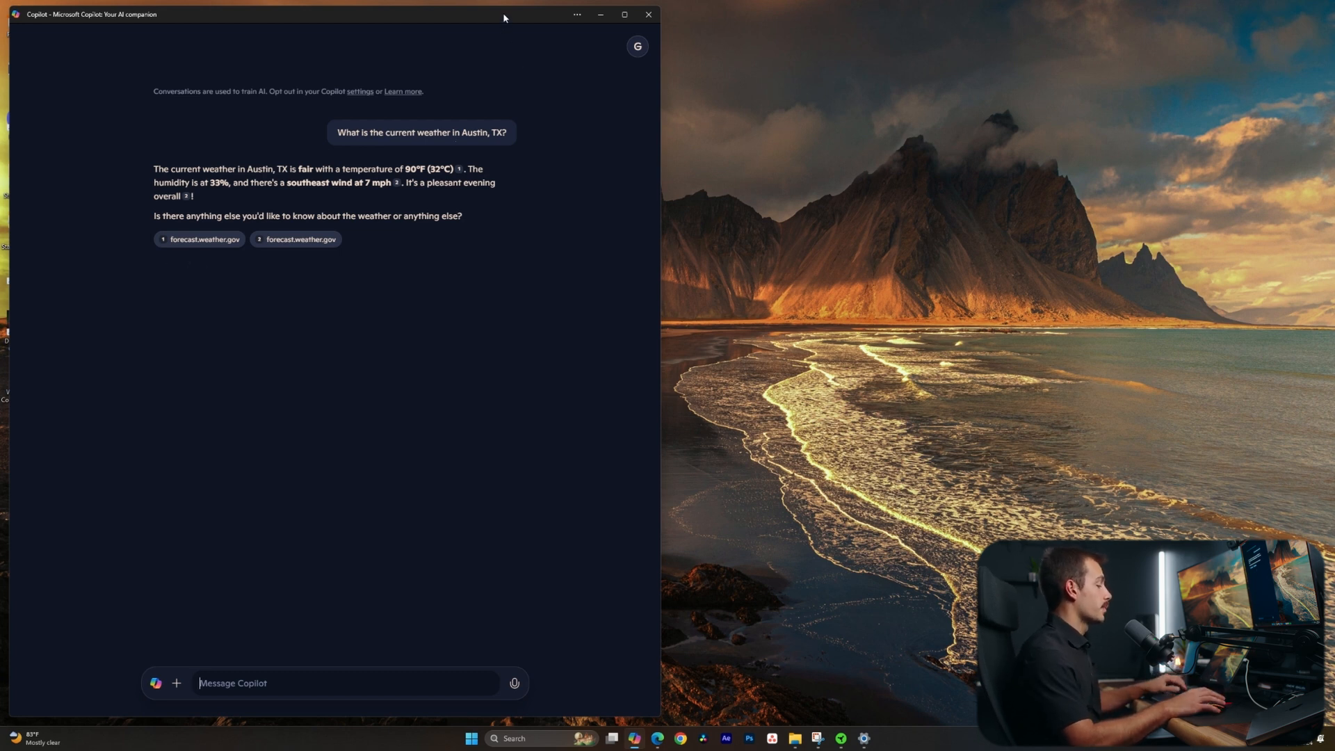
left_click(648, 14)
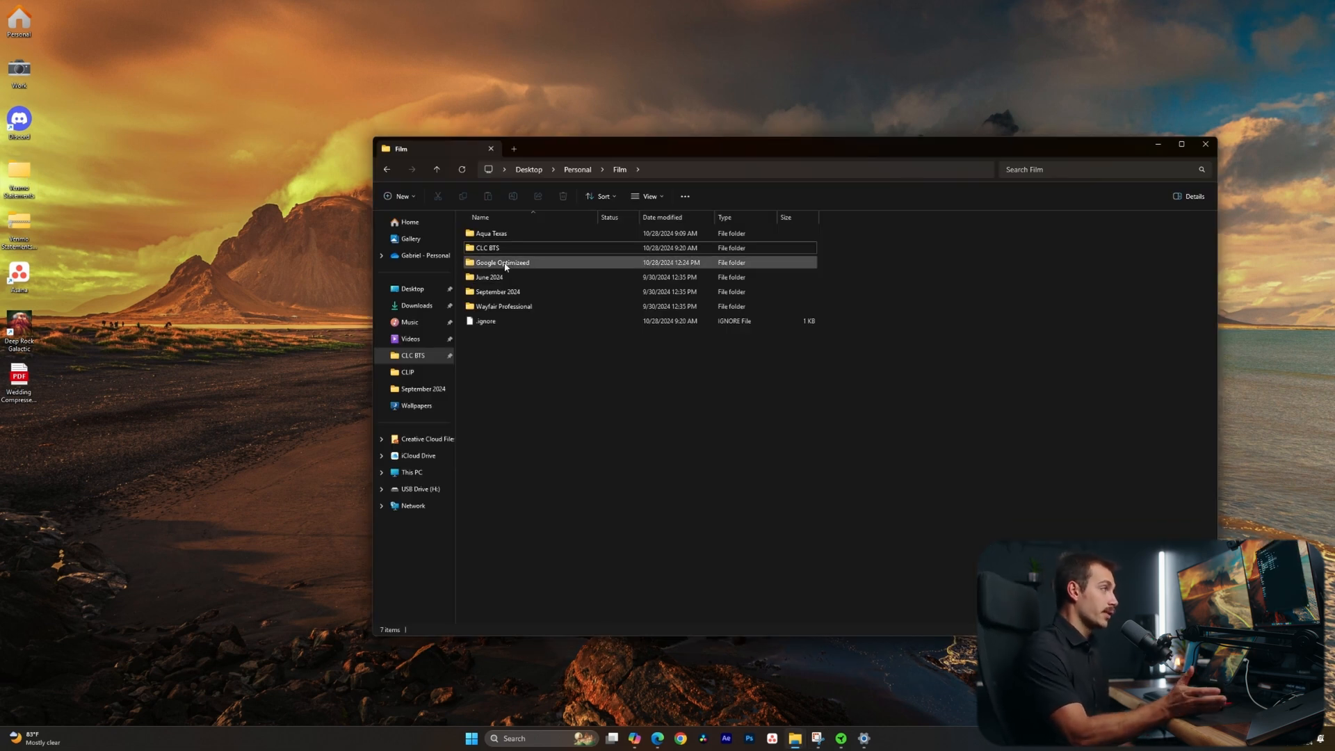
mouse_move(507, 264)
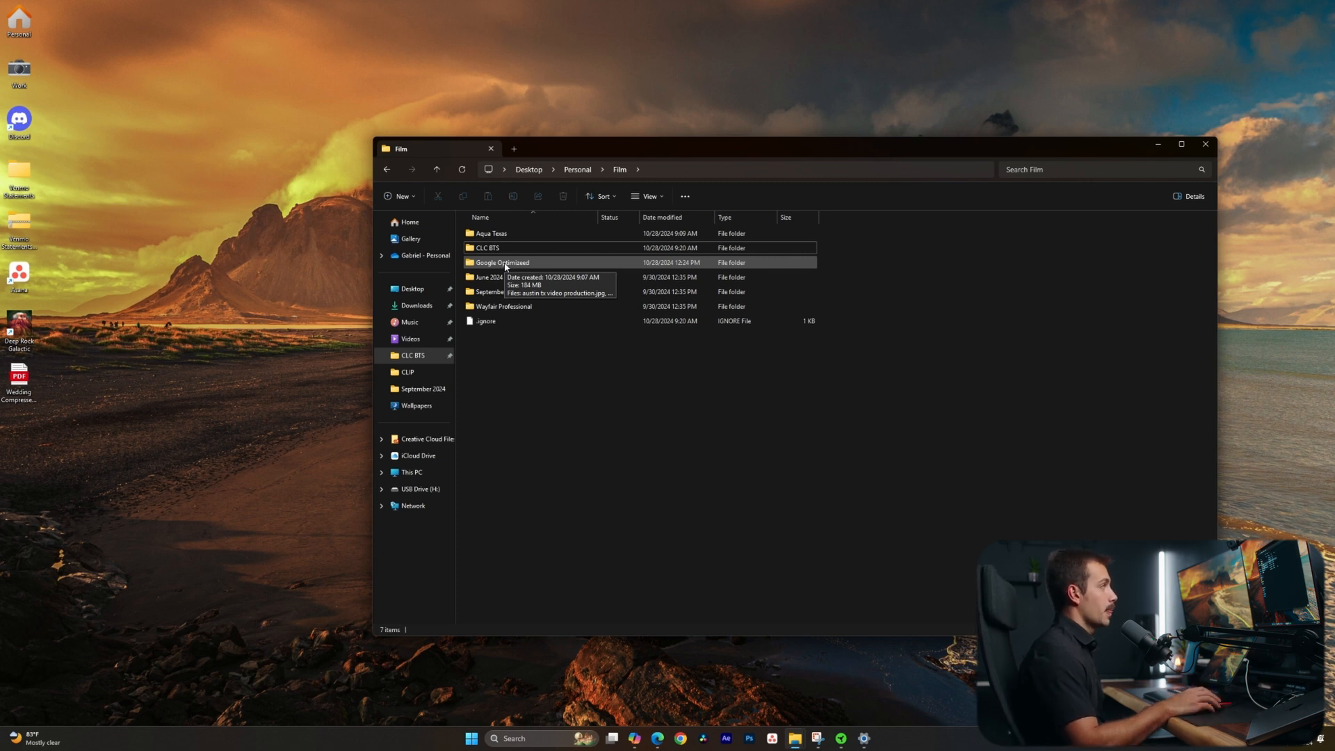
Send the Google Optimized folder to a Compressed (zipped) folder.
right_click(502, 262)
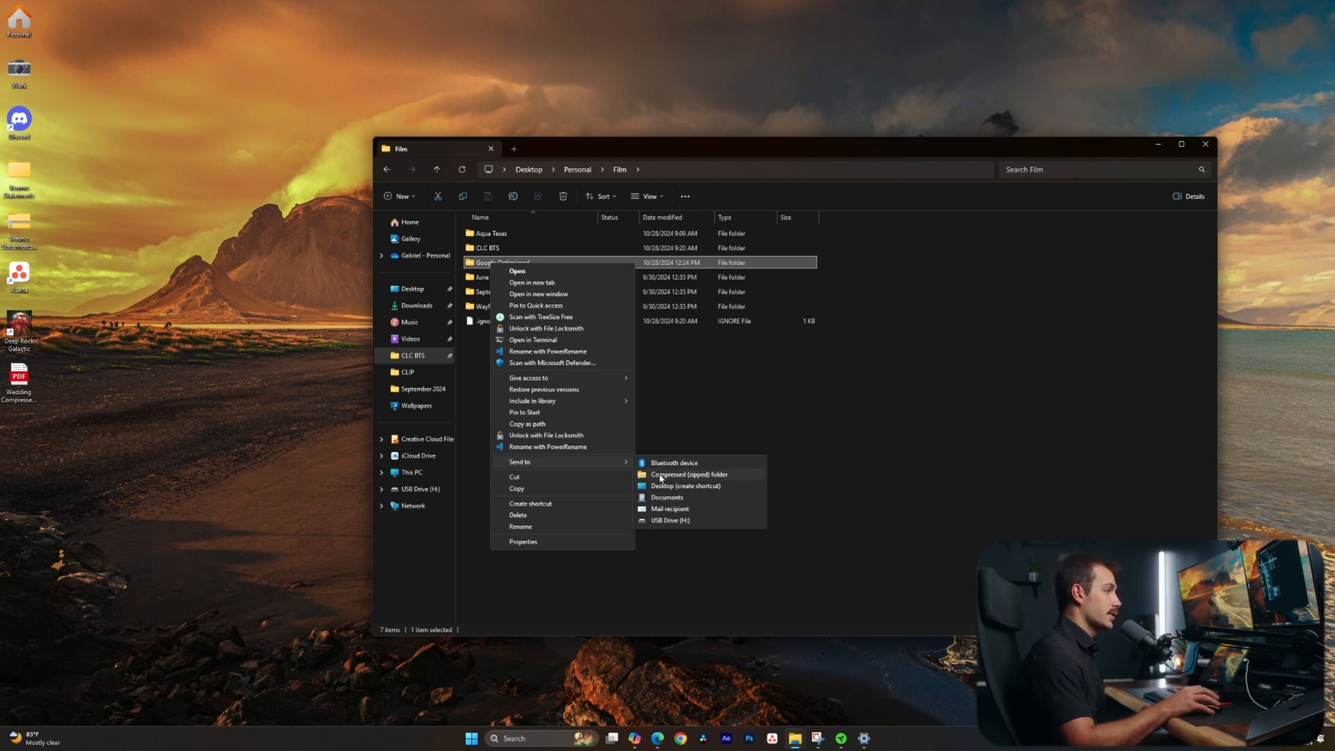
left_click(690, 474)
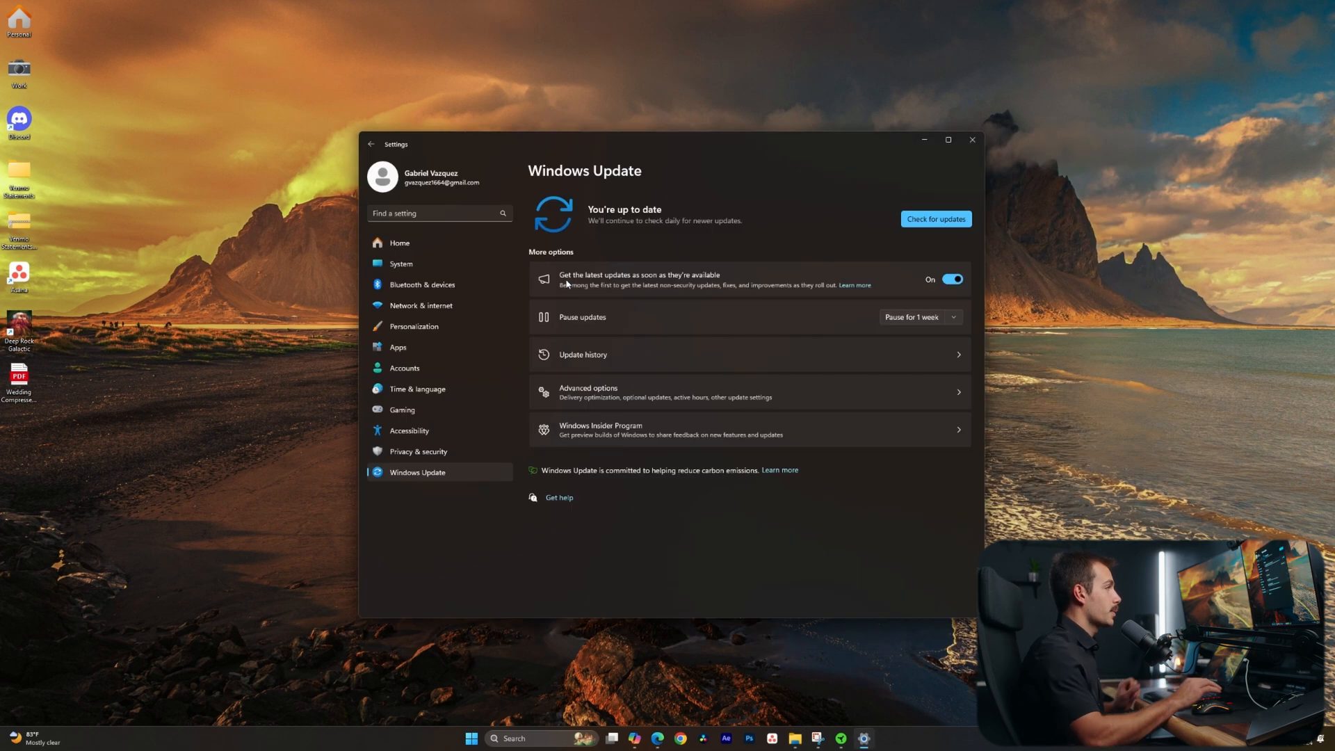
mouse_move(413, 264)
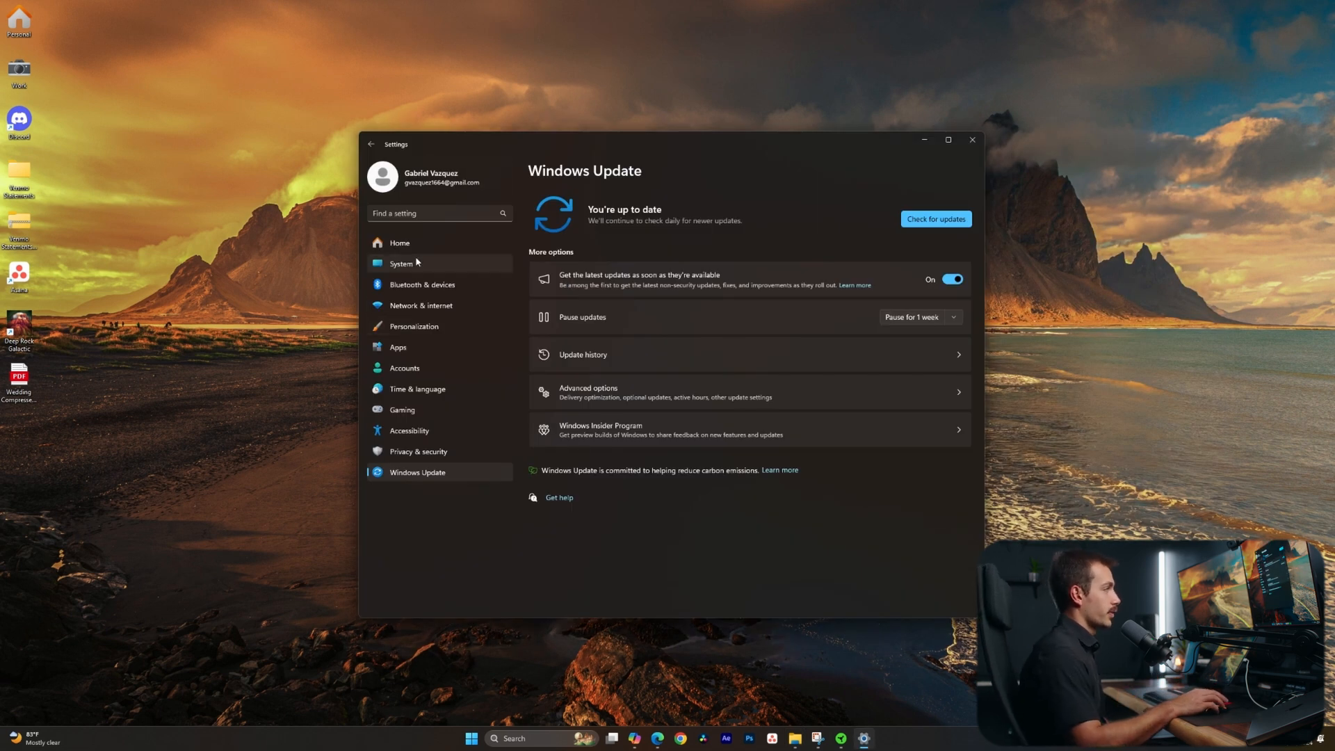
View Personalization's Dynamic Lighting for the Razer keyboard, then go to System settings.
left_click(413, 326)
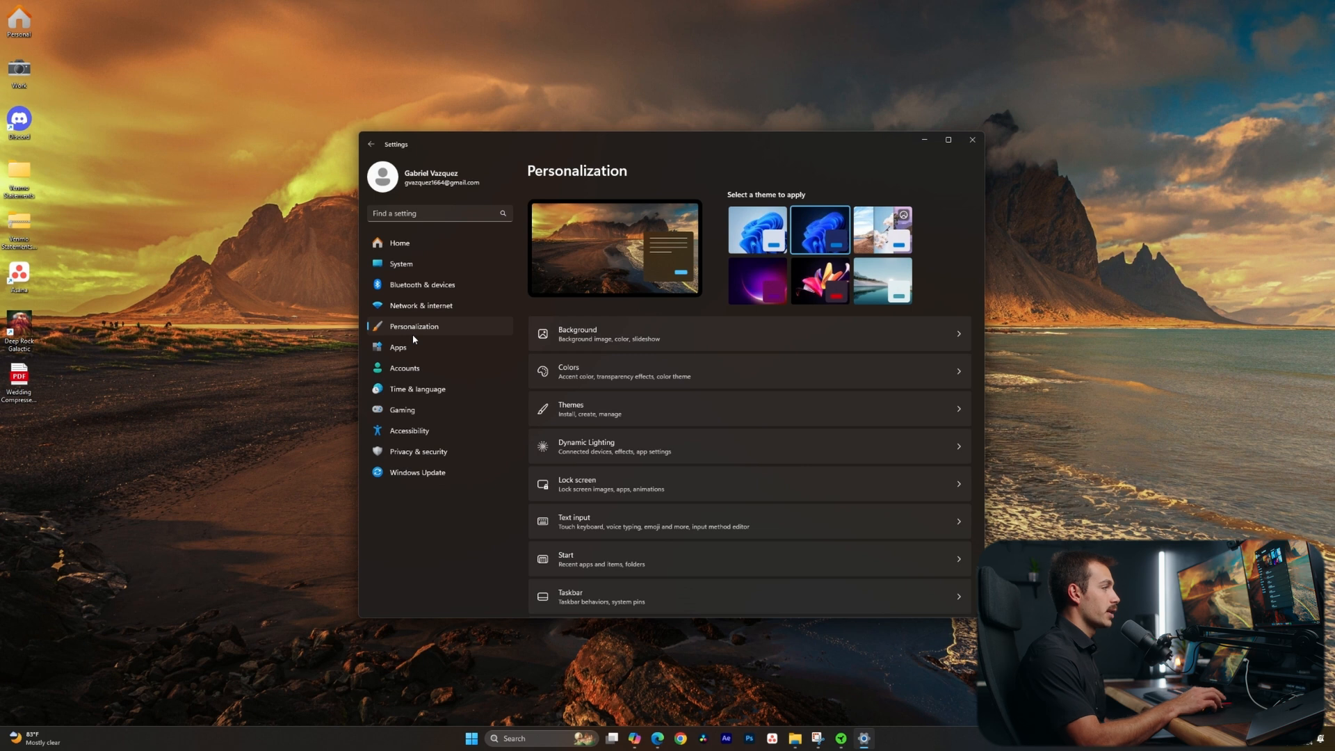
mouse_move(630, 442)
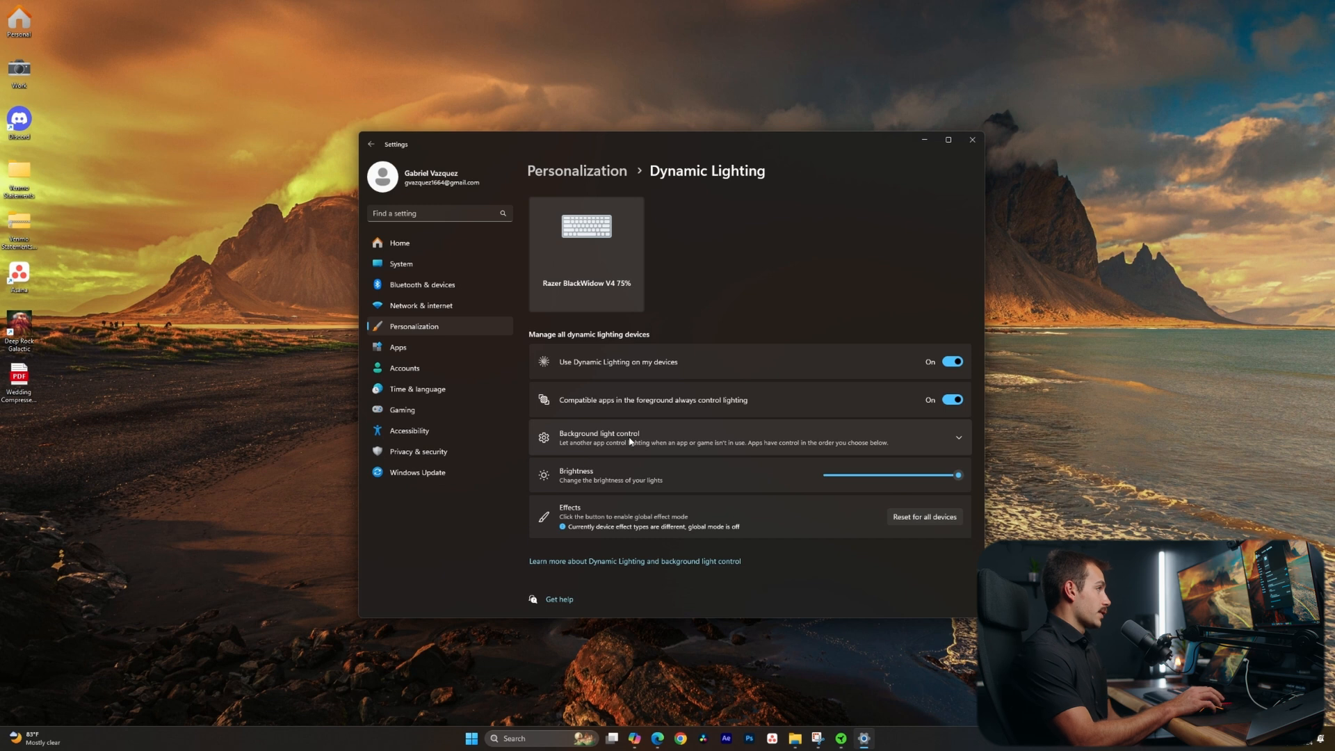
mouse_move(601, 256)
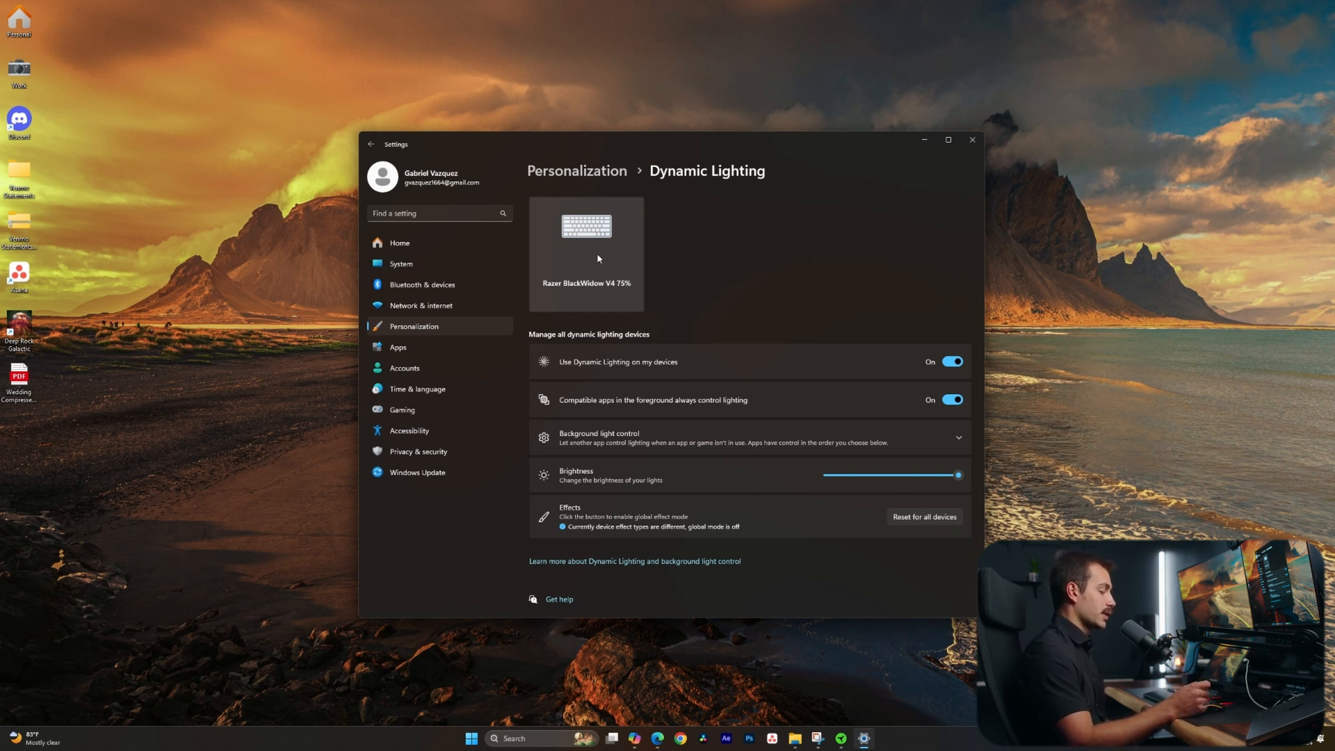
left_click(401, 264)
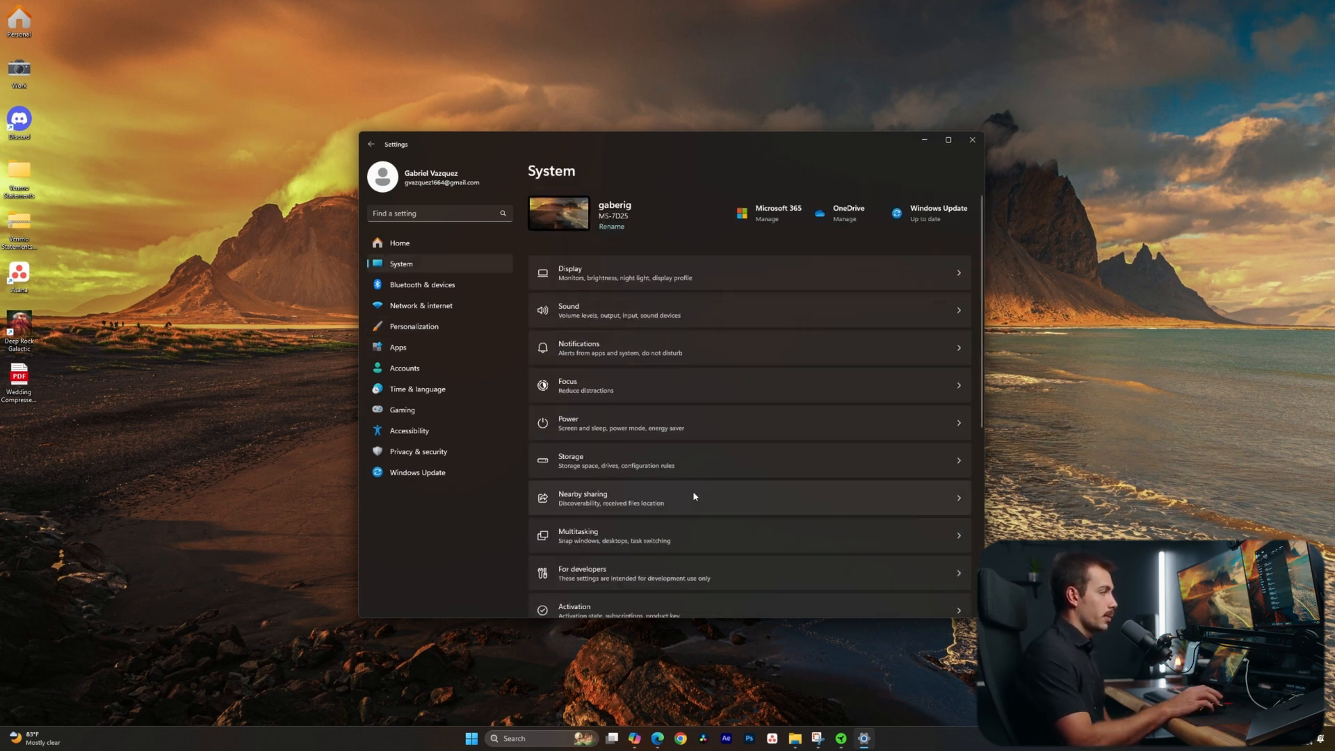
Open For developers under System and locate the Enable sudo toggle.
left_click(581, 573)
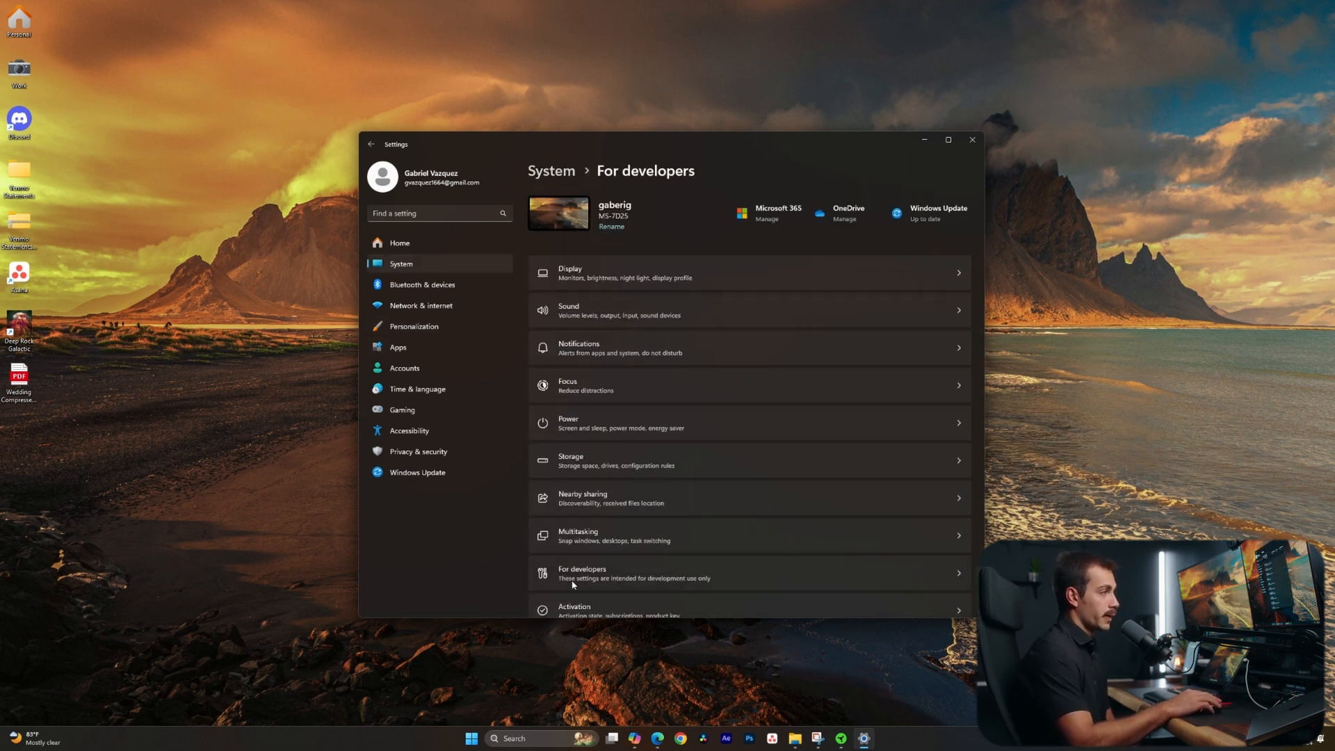
left_click(581, 574)
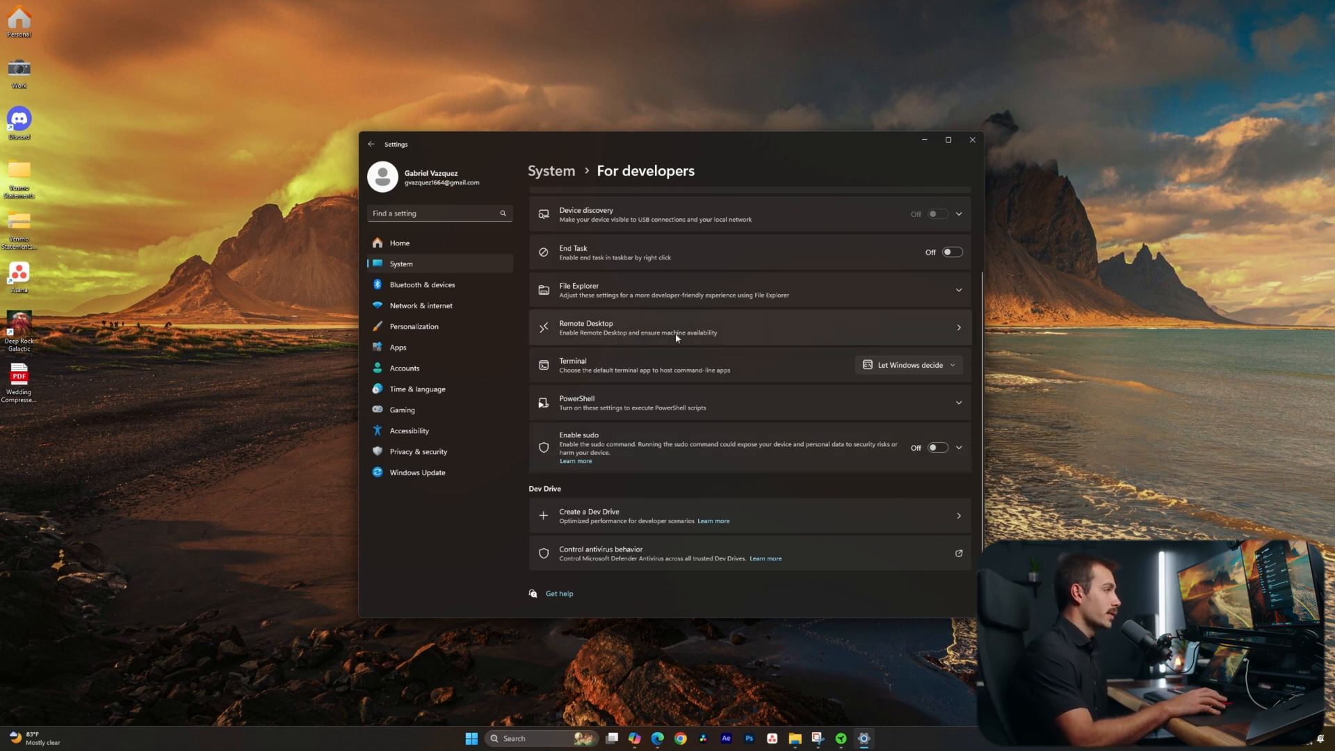
mouse_move(553, 211)
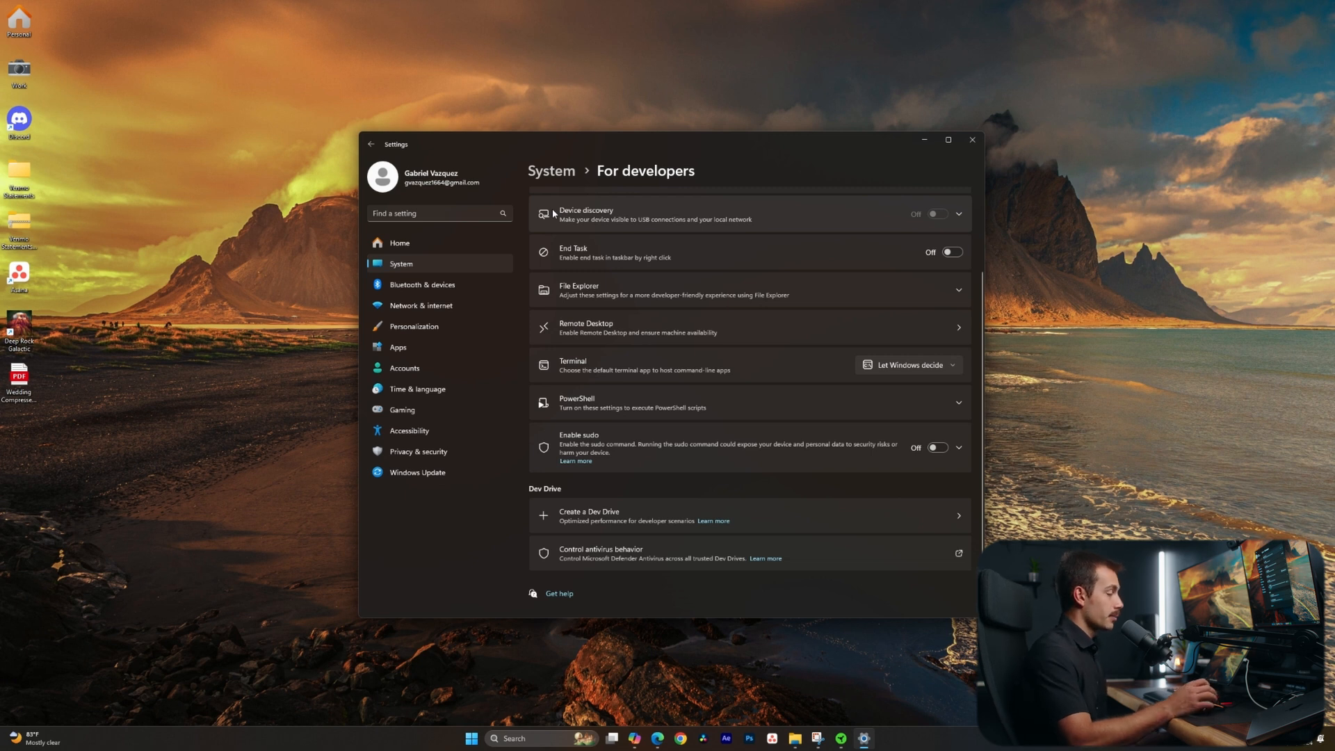
mouse_move(625, 375)
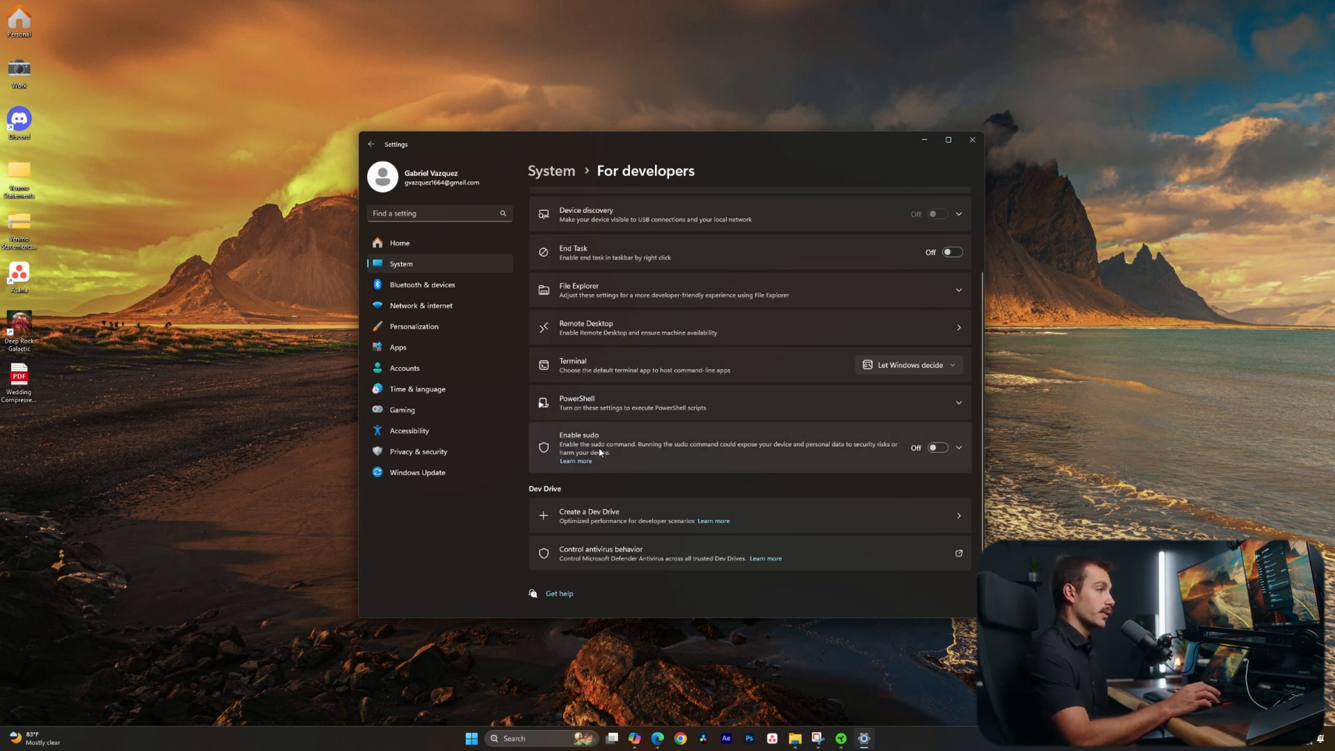
mouse_move(325, 275)
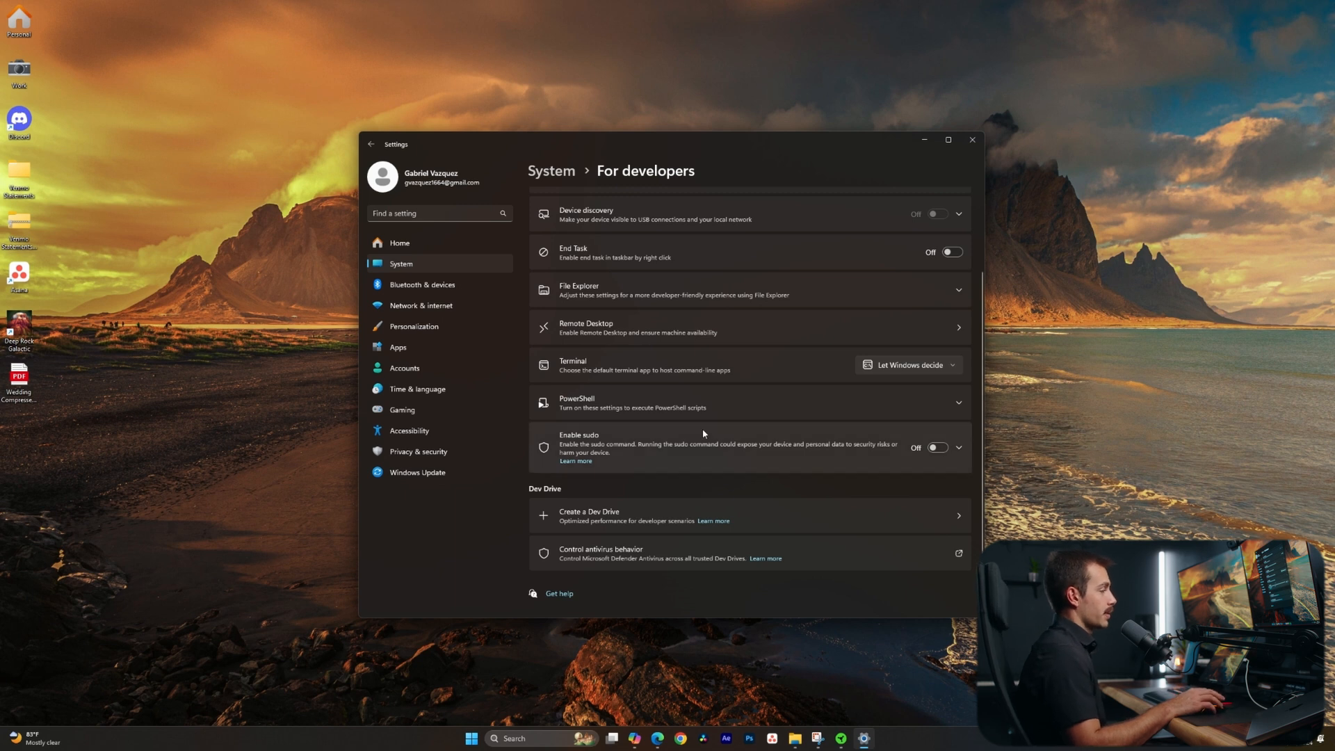
mouse_move(846, 440)
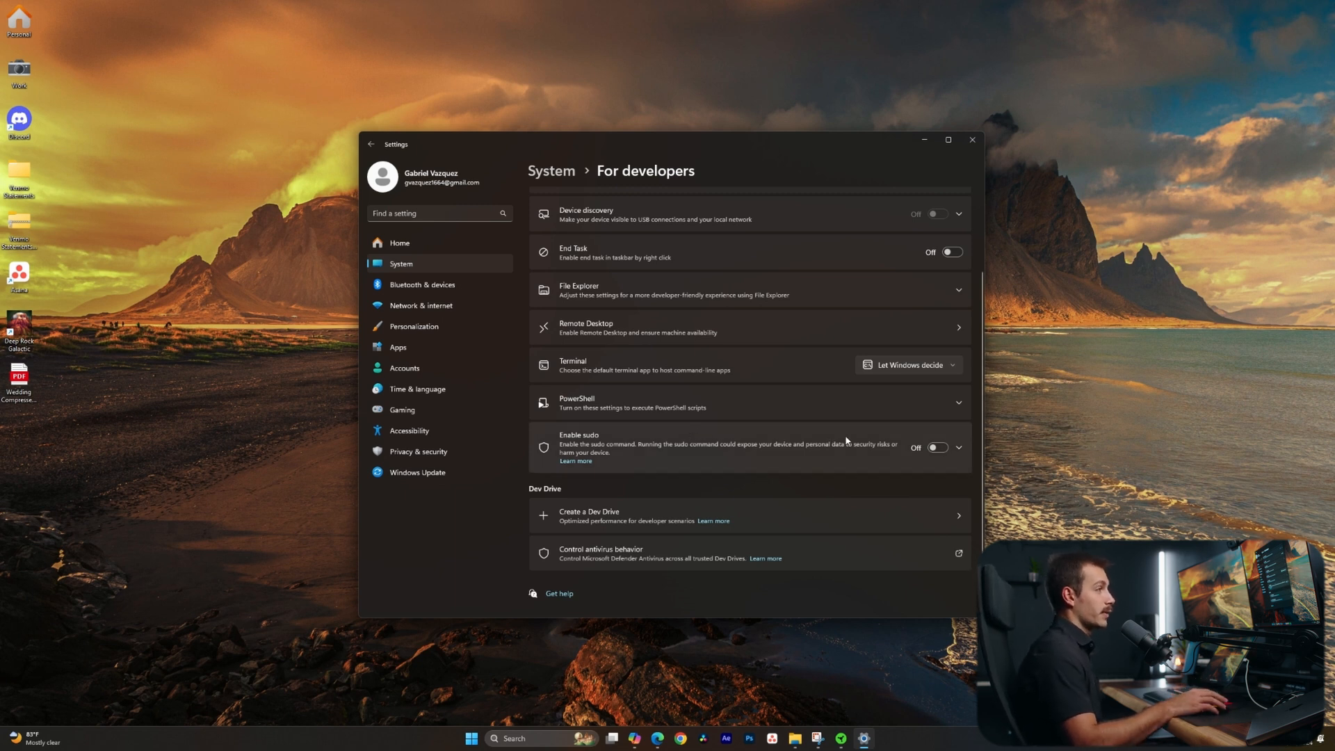
mouse_move(448, 268)
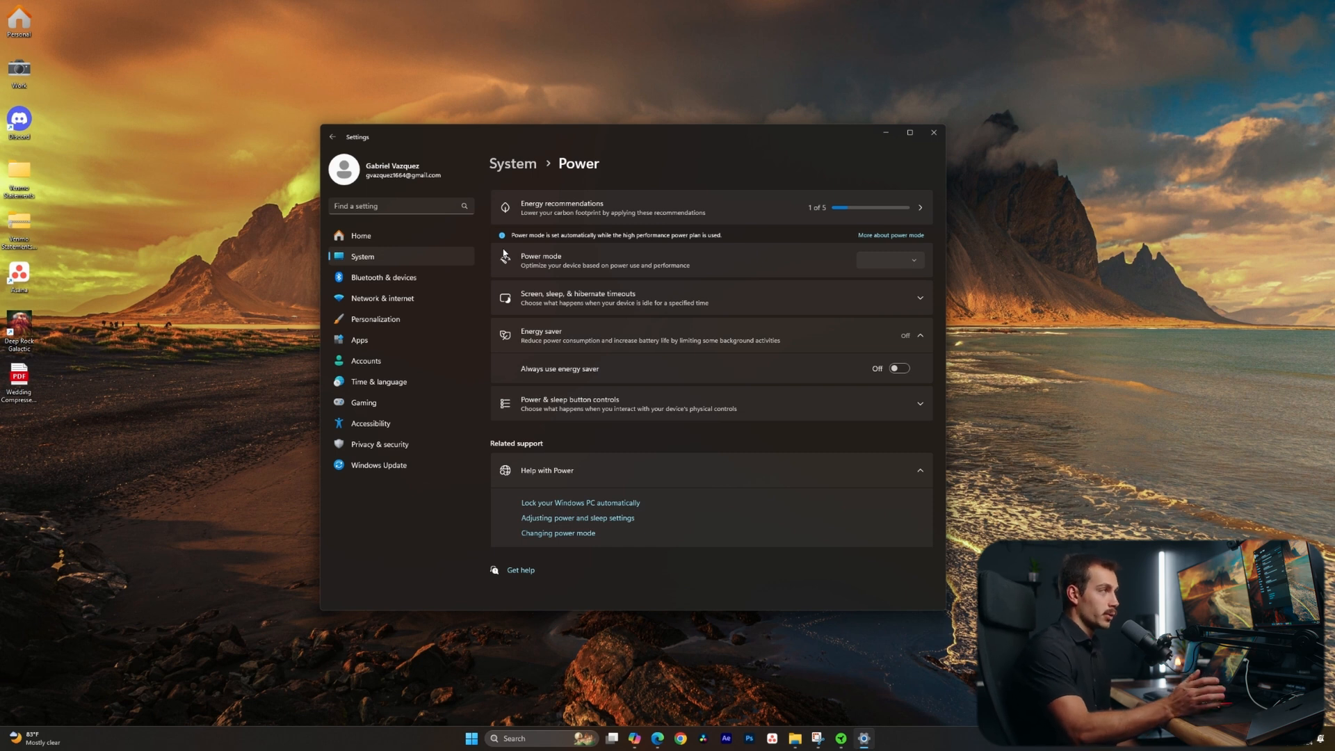
mouse_move(577, 135)
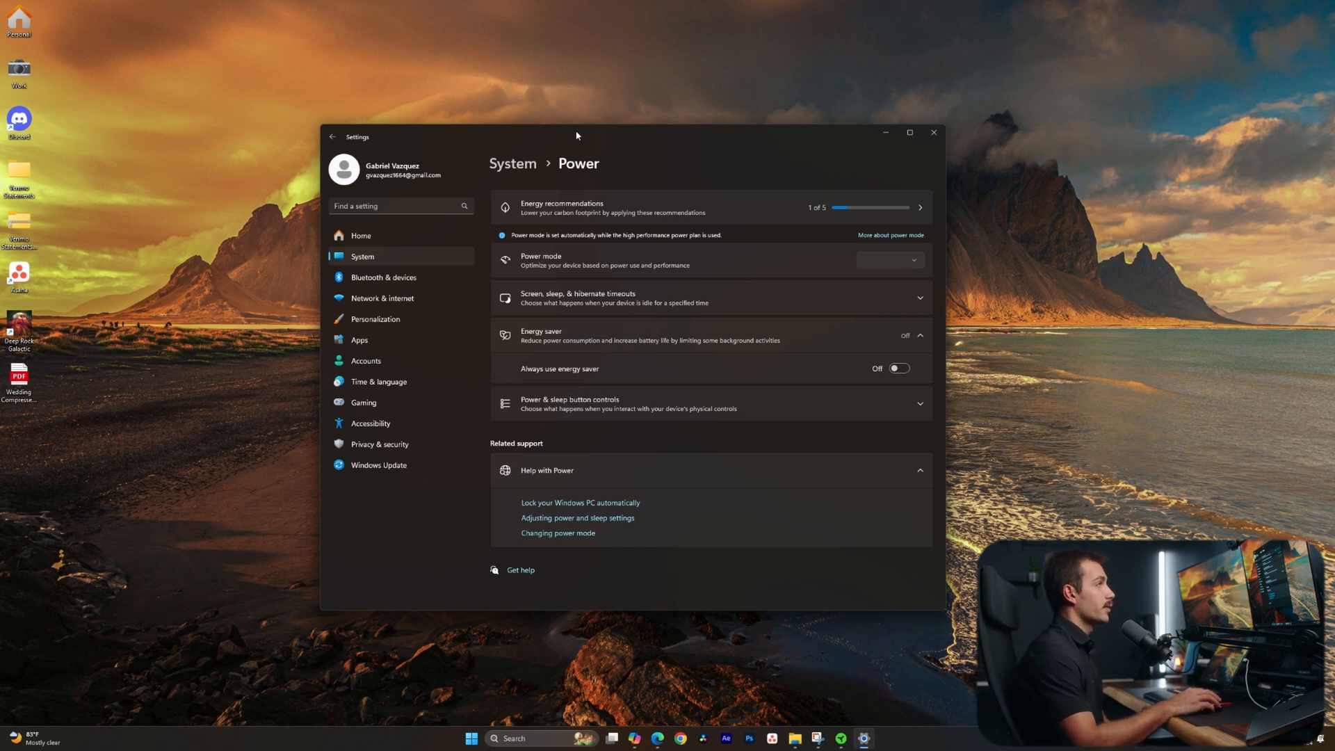